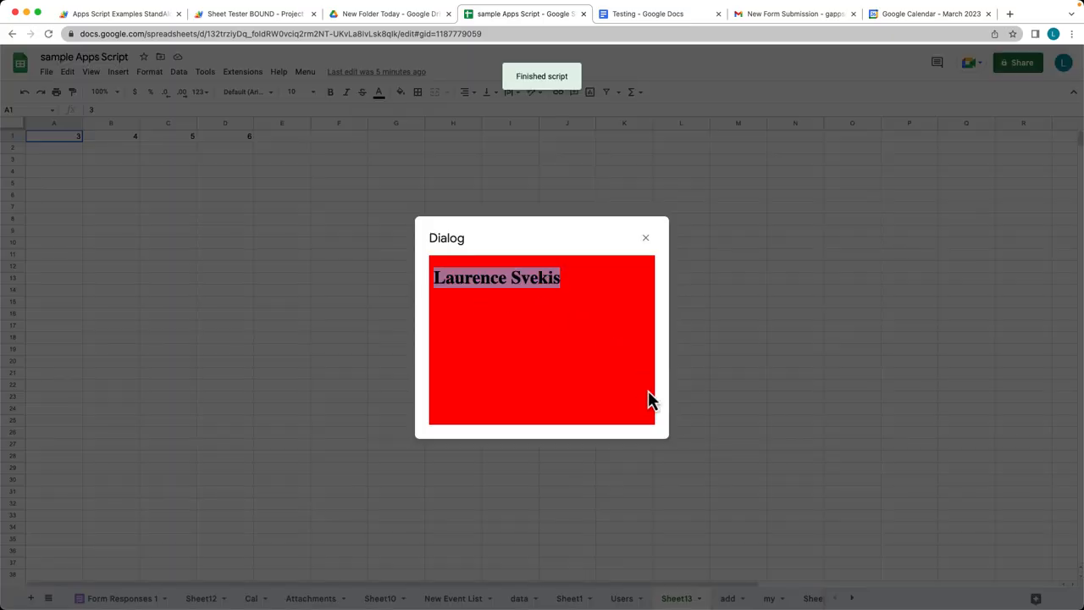
- Preview Code.gs, show the finished dialog in the sheet, then return to the emptied script
{"action": "left_click", "coordinate": [254, 14]}
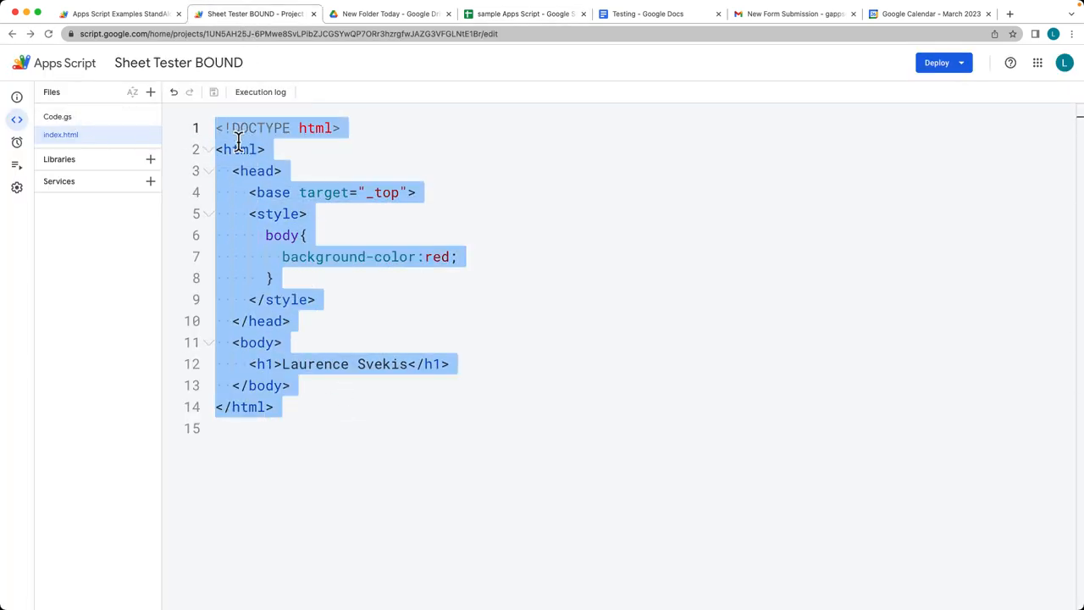
{"action": "left_click", "coordinate": [57, 116]}
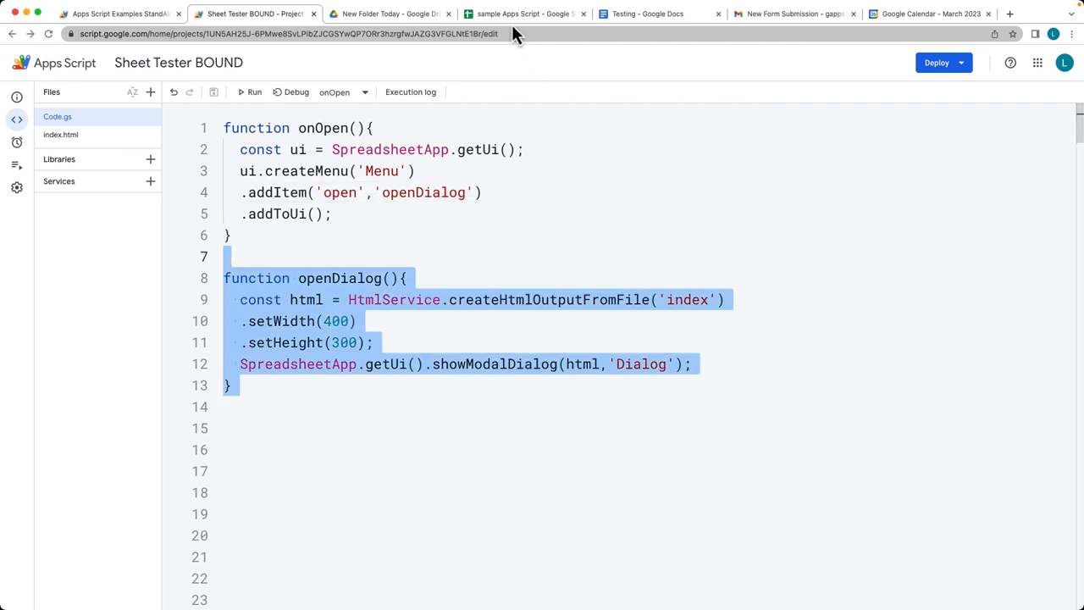
{"action": "left_click", "coordinate": [525, 14]}
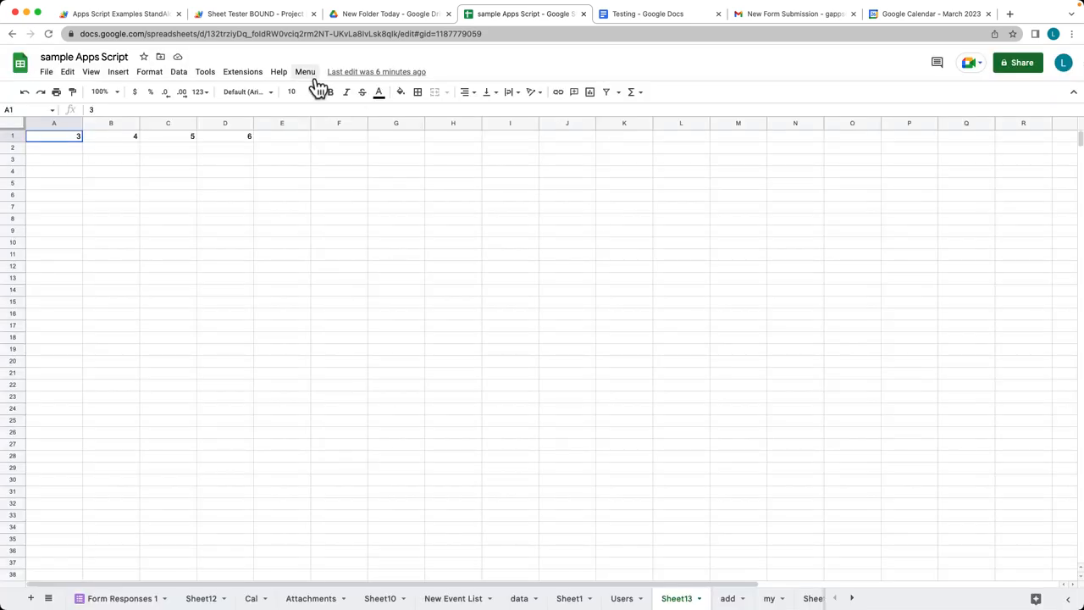
{"action": "mouse_move", "coordinate": [313, 84]}
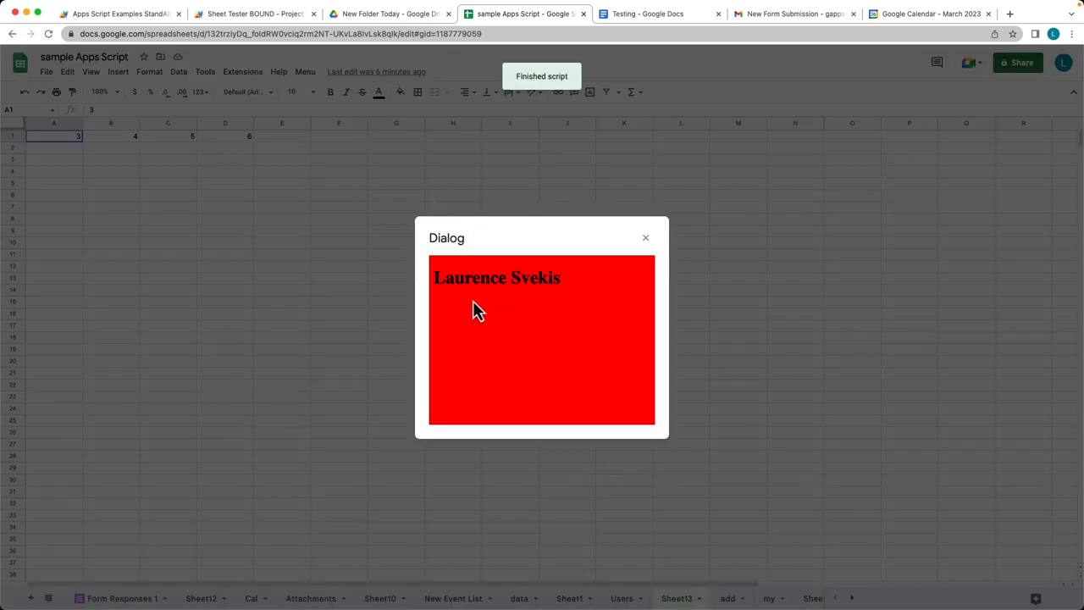
{"action": "left_click", "coordinate": [254, 14]}
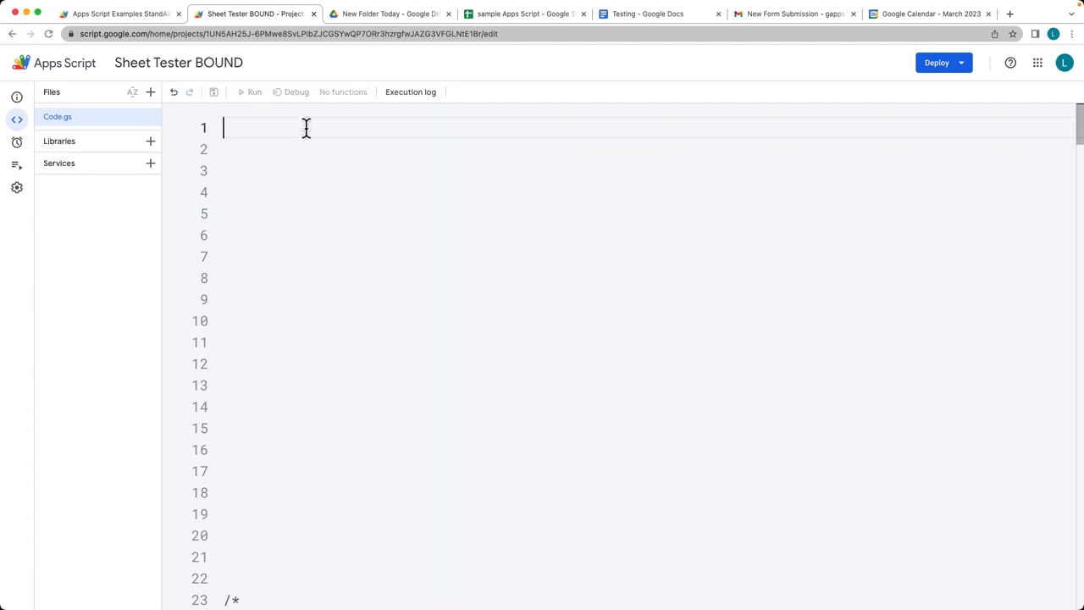
- Declare function onOpen() with const ui = SpreadsheetApp.getUi()
{"action": "type", "text": "function"}
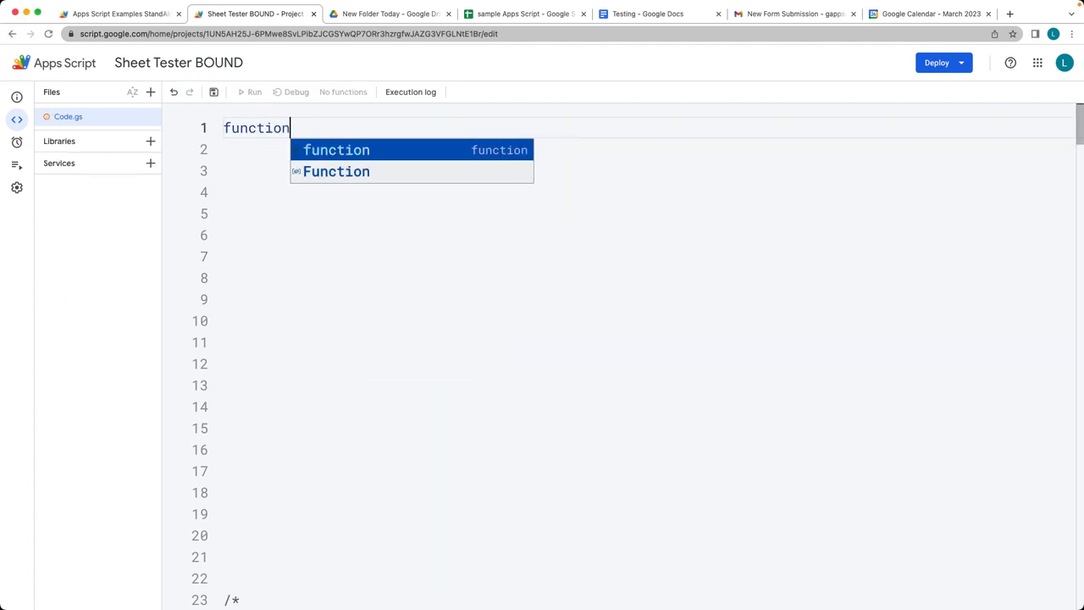
{"action": "left_click", "coordinate": [522, 14]}
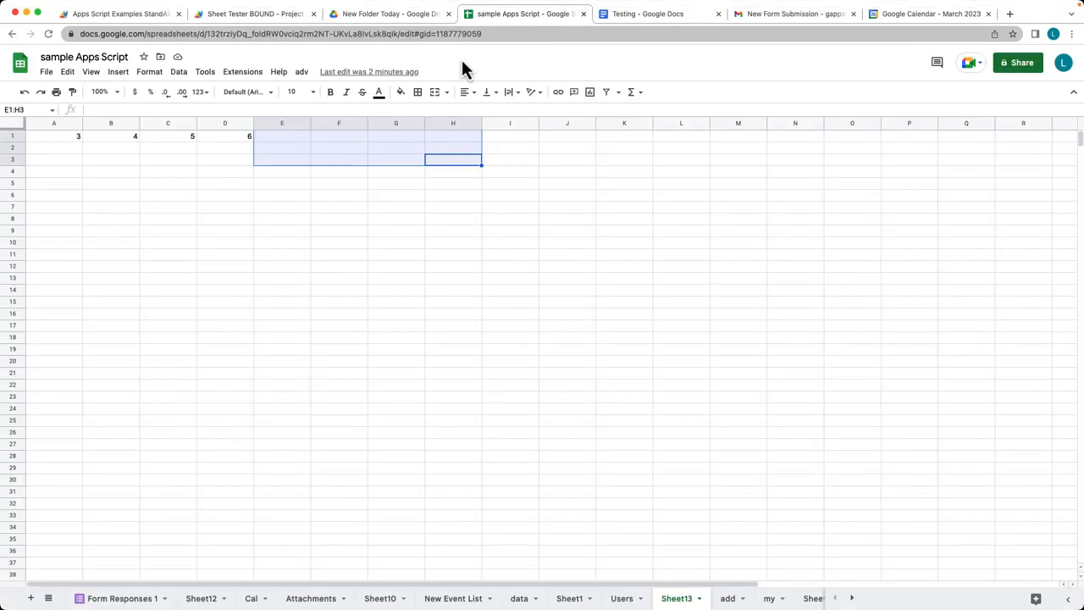
{"action": "left_click", "coordinate": [243, 71]}
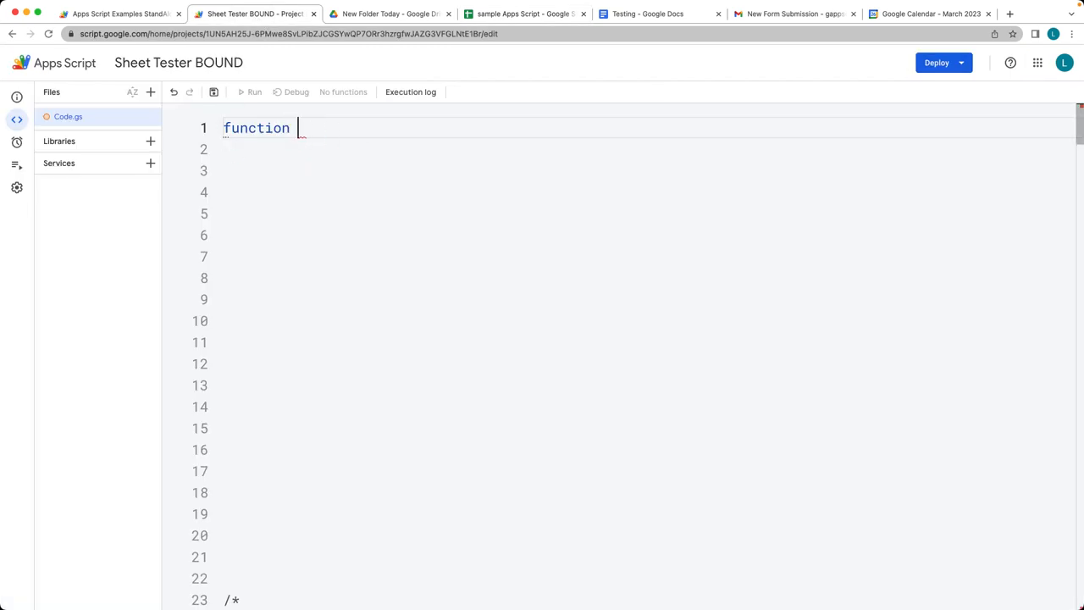
{"action": "type", "text": "onOpen()"}
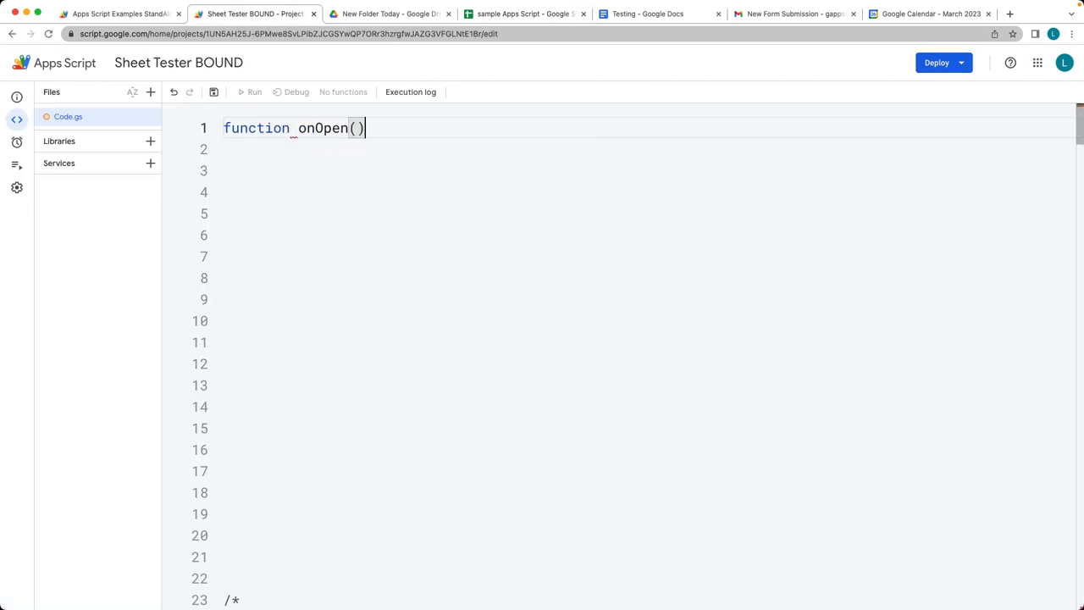
{"action": "type", "text": "{"}
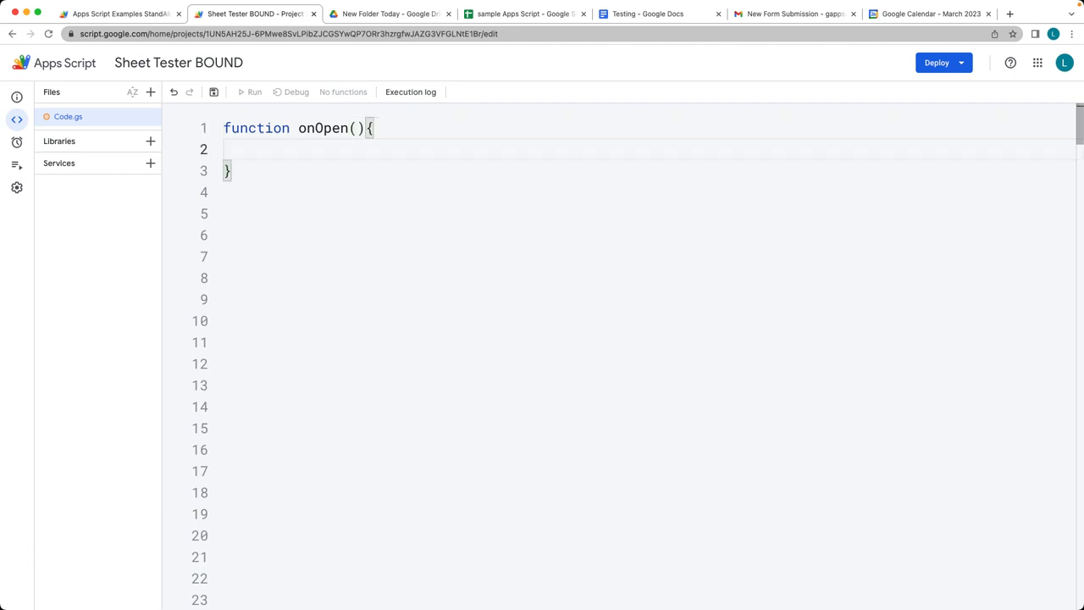
{"action": "type", "text": "const ui ="}
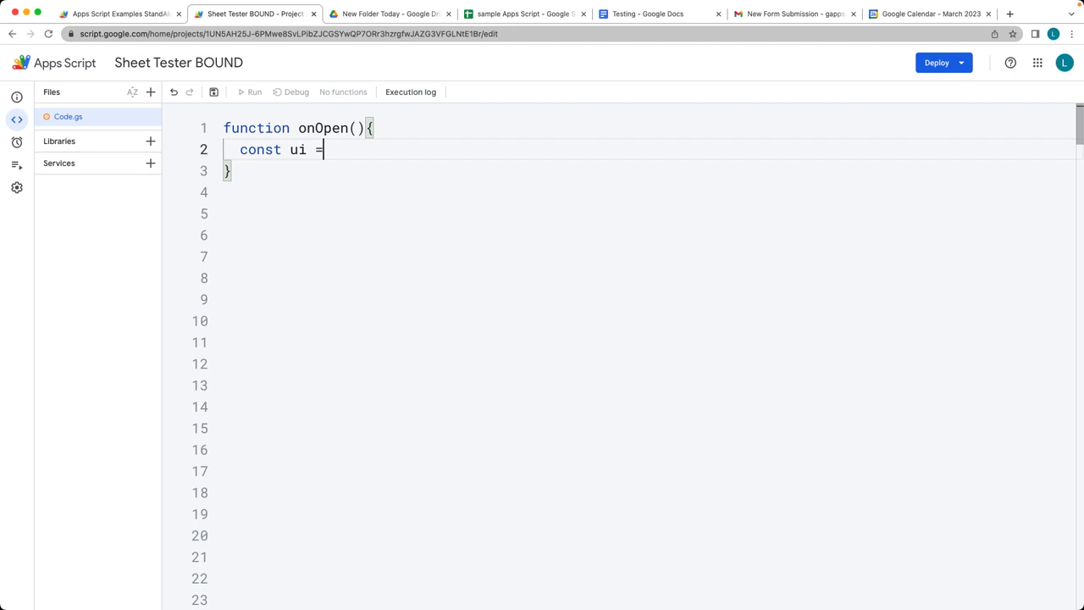
{"action": "type", "text": "SpreadsheetApp"}
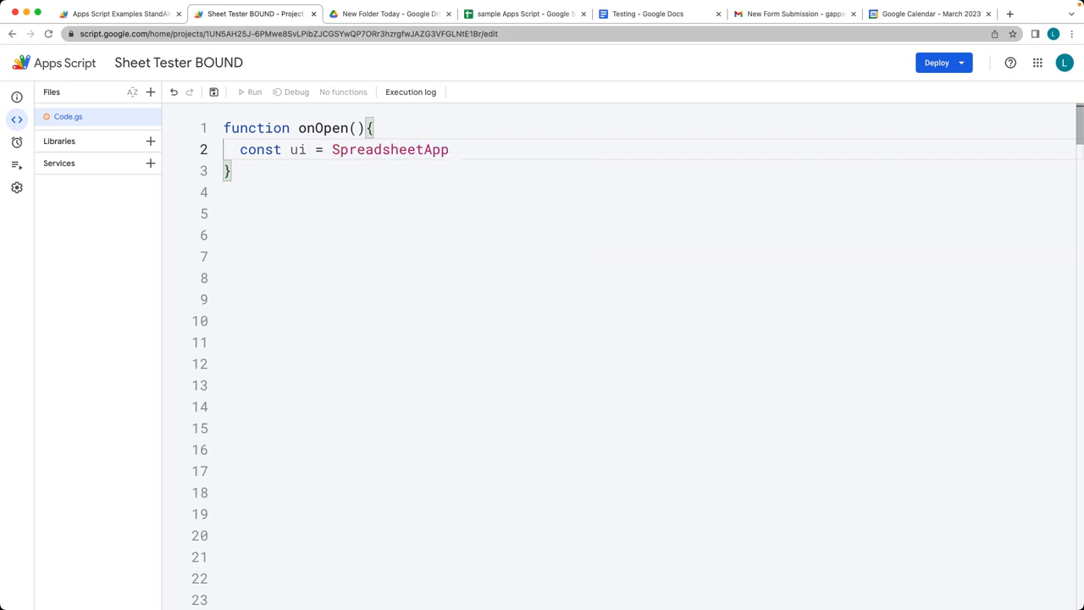
{"action": "type", "text": ".getUi("}
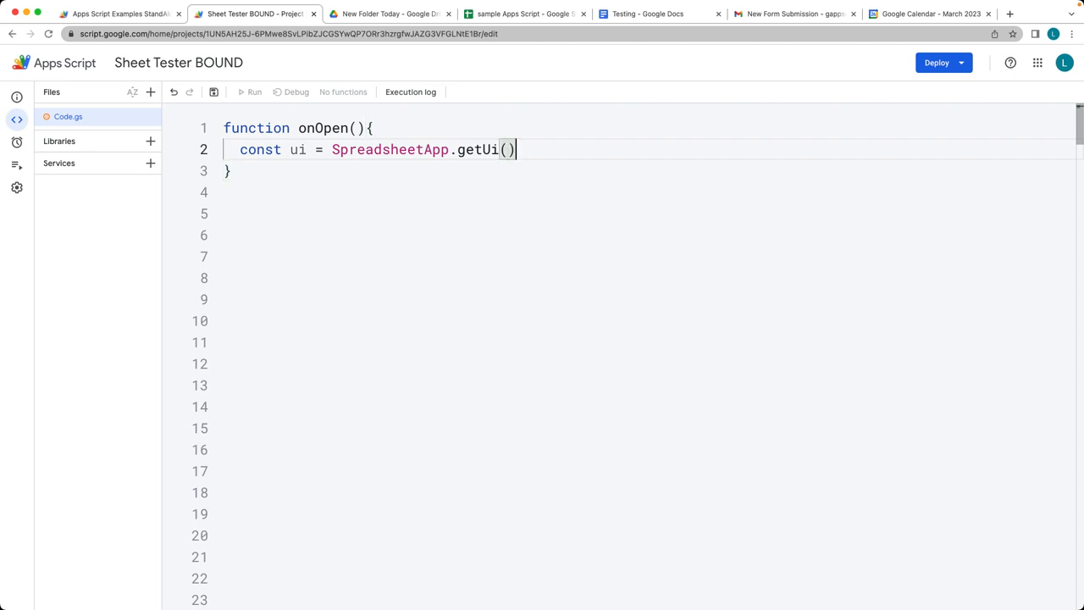
{"action": "type", "text": ";"}
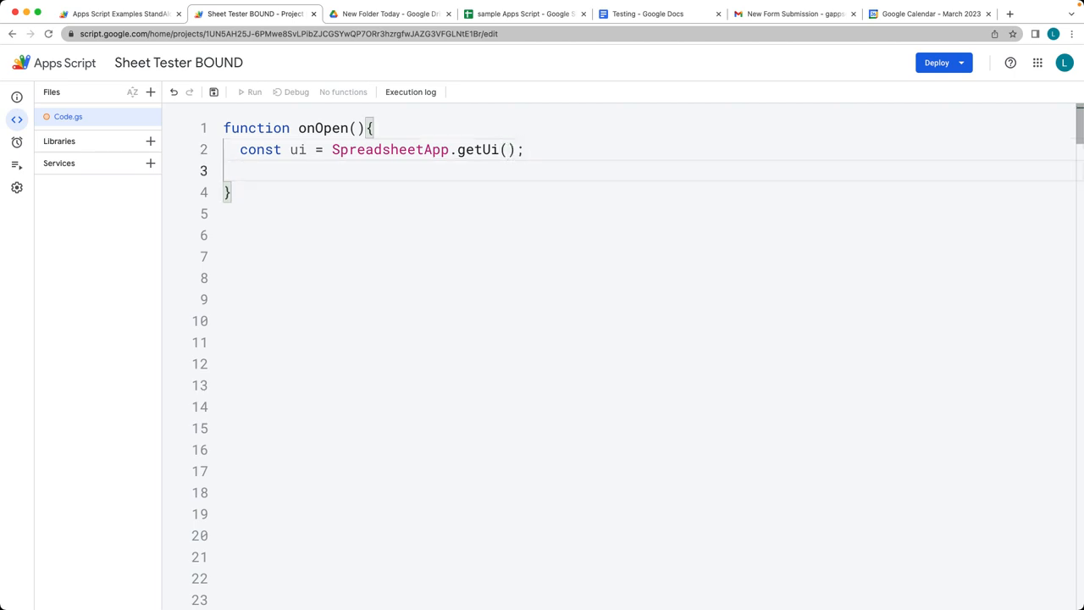
- Chain ui.createMenu('Menu').addItem('open','openDialog').addToUi() inside onOpen
{"action": "type", "text": "ui.createMenu"}
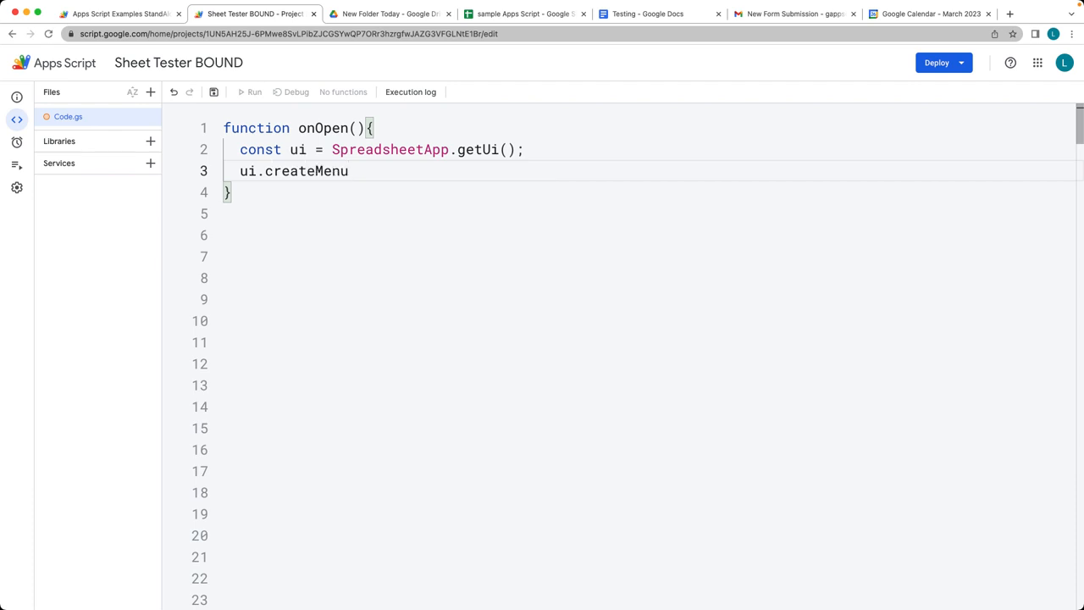
{"action": "type", "text": "('M'"}
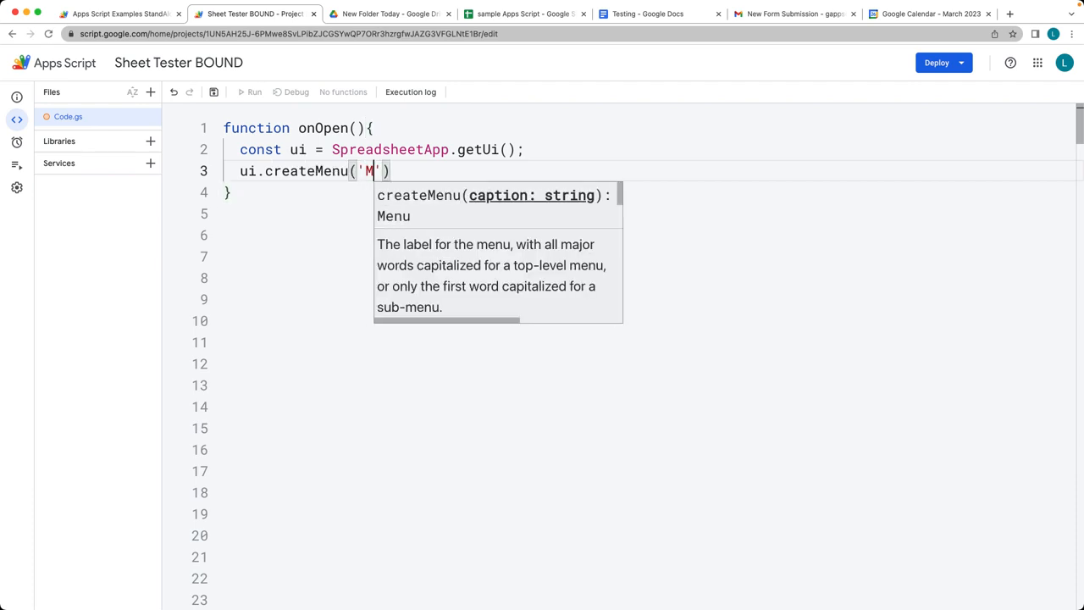
{"action": "type", "text": "enu"}
{"action": "type", "text": ".addItem("}
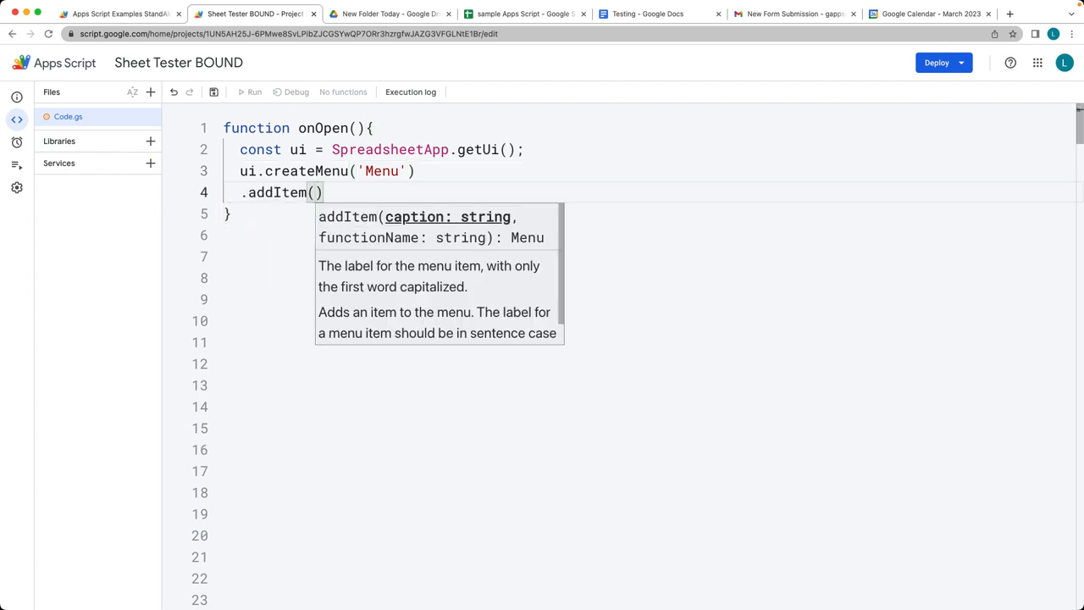
{"action": "type", "text": "'open'"}
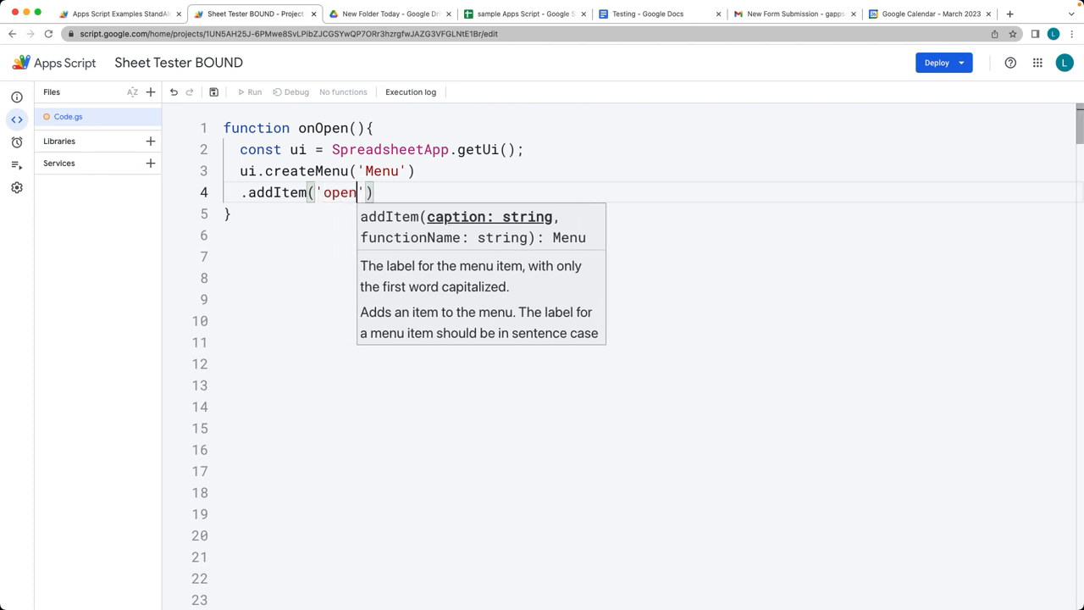
{"action": "type", "text": ","}
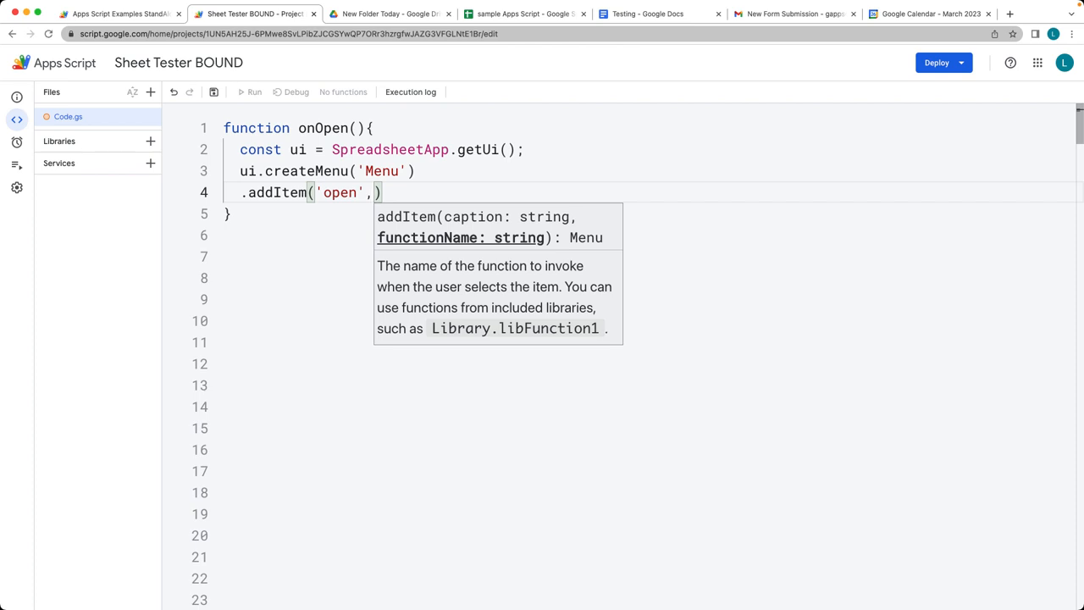
{"action": "type", "text": "'openDi"}
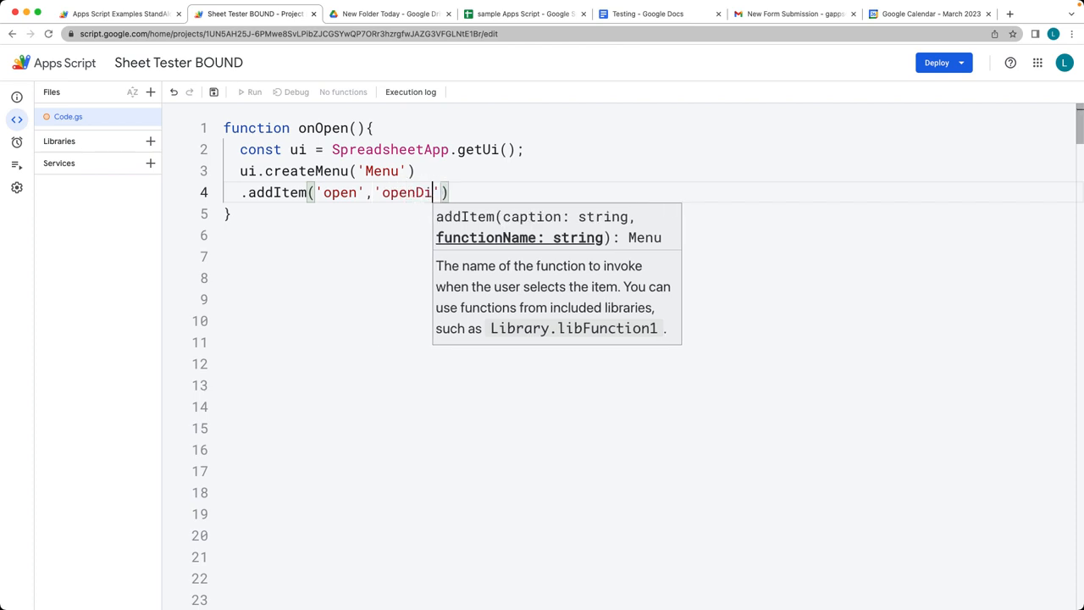
{"action": "type", "text": "alog"}
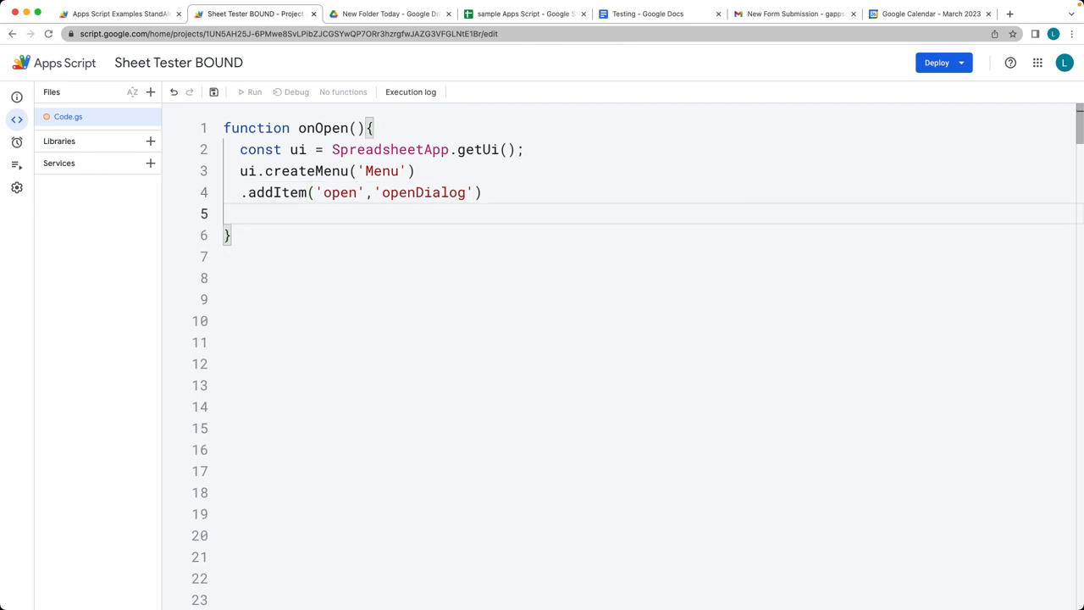
{"action": "type", "text": ".add"}
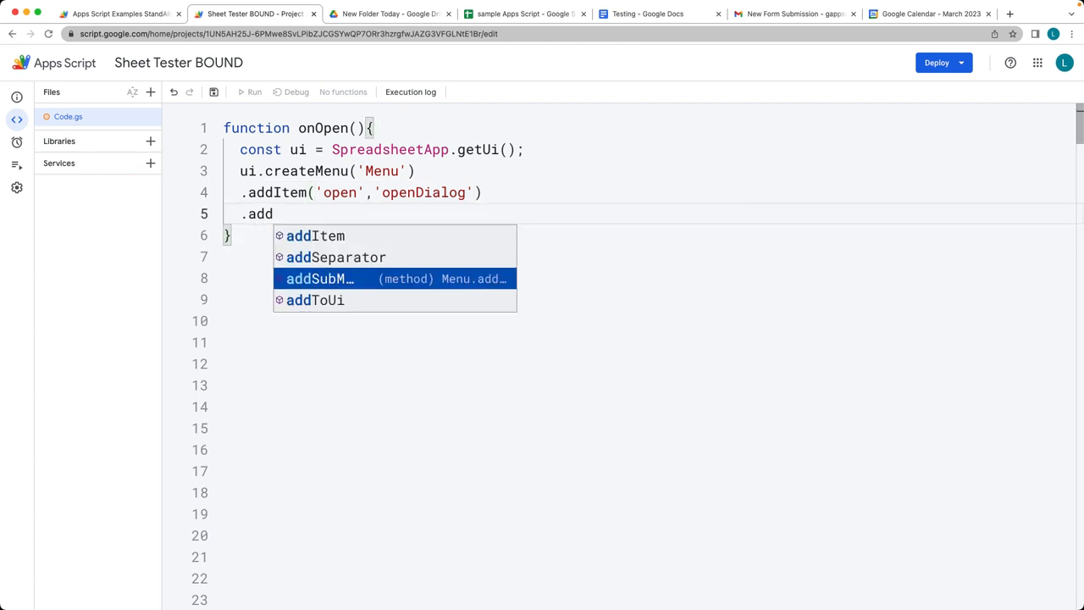
{"action": "left_click", "coordinate": [315, 300]}
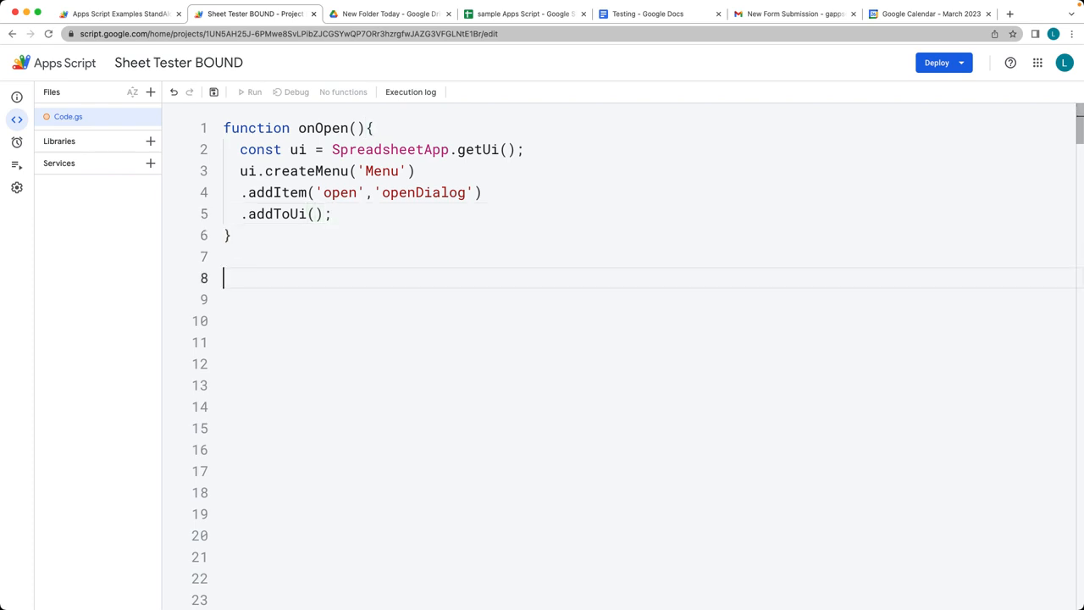
- Declare function openDialog(){ below onOpen, completing the name via autocomplete
{"action": "type", "text": "function"}
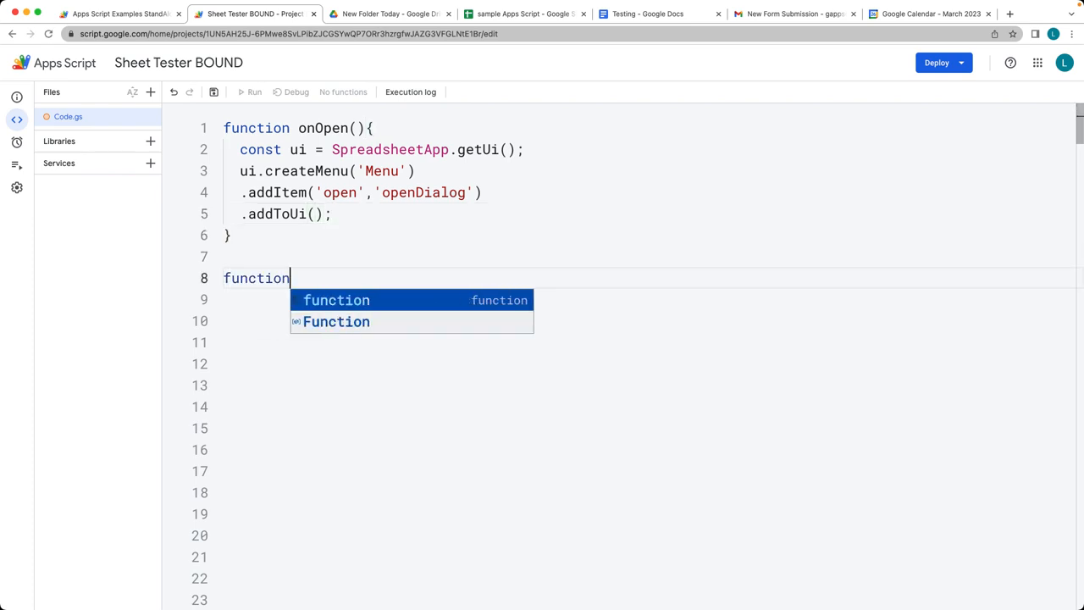
{"action": "type", "text": "open"}
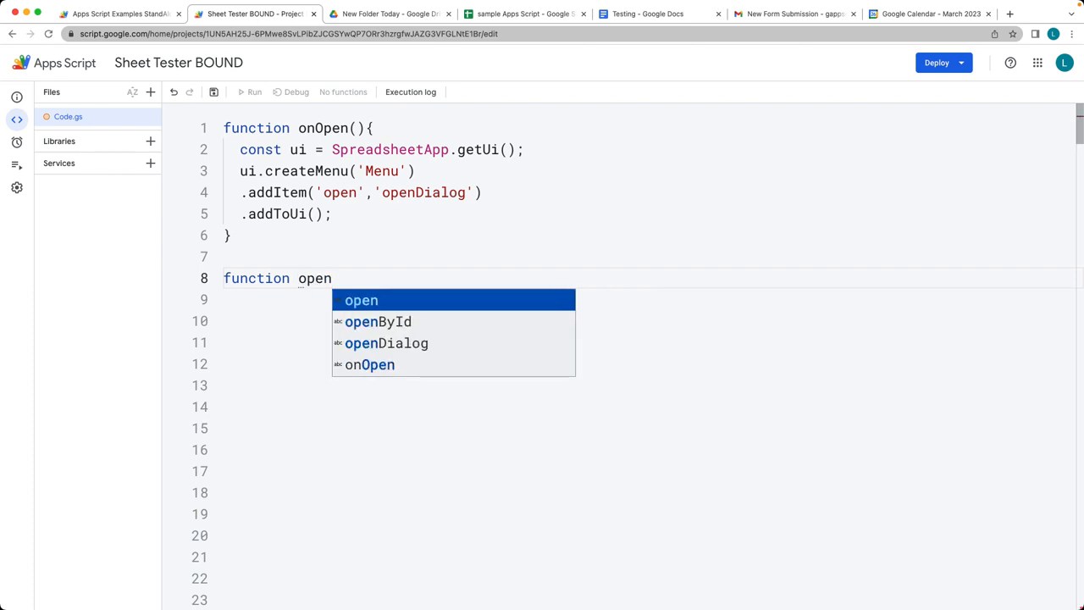
{"action": "left_click", "coordinate": [385, 343]}
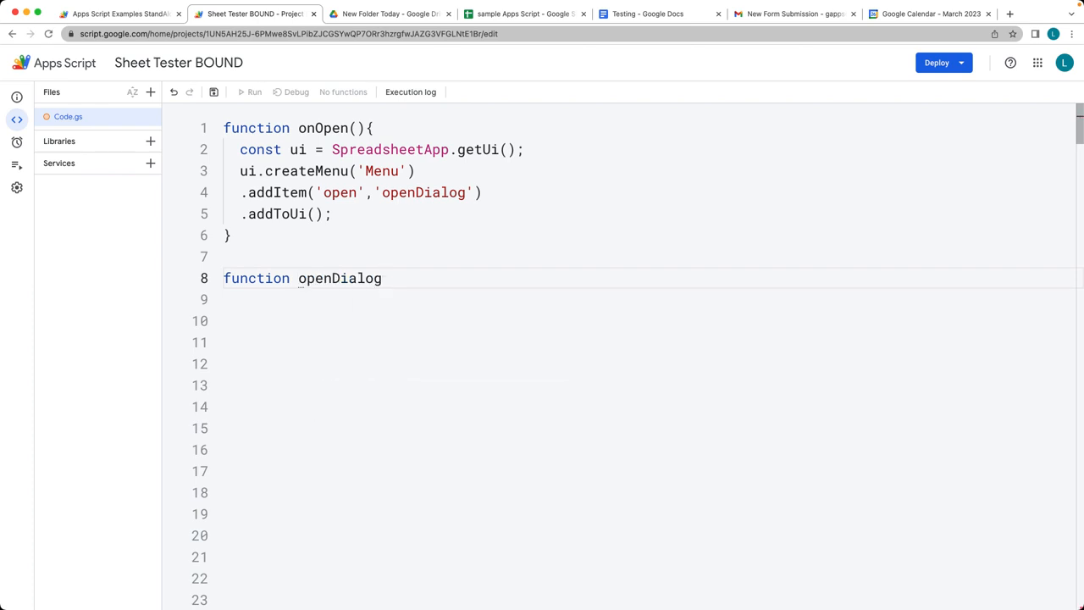
{"action": "type", "text": "(){"}
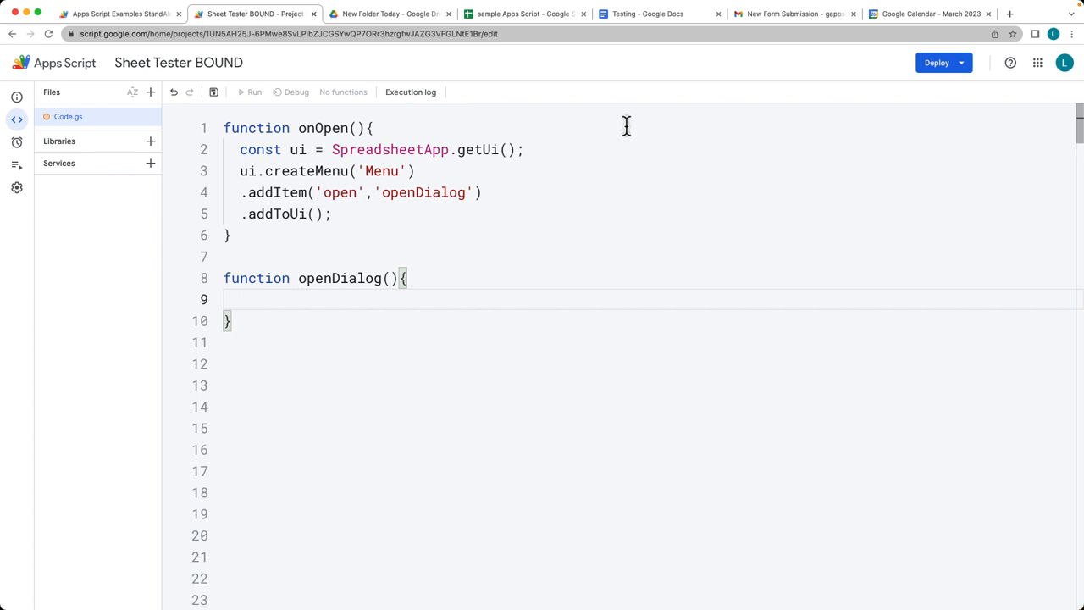
{"action": "double_click", "coordinate": [423, 192]}
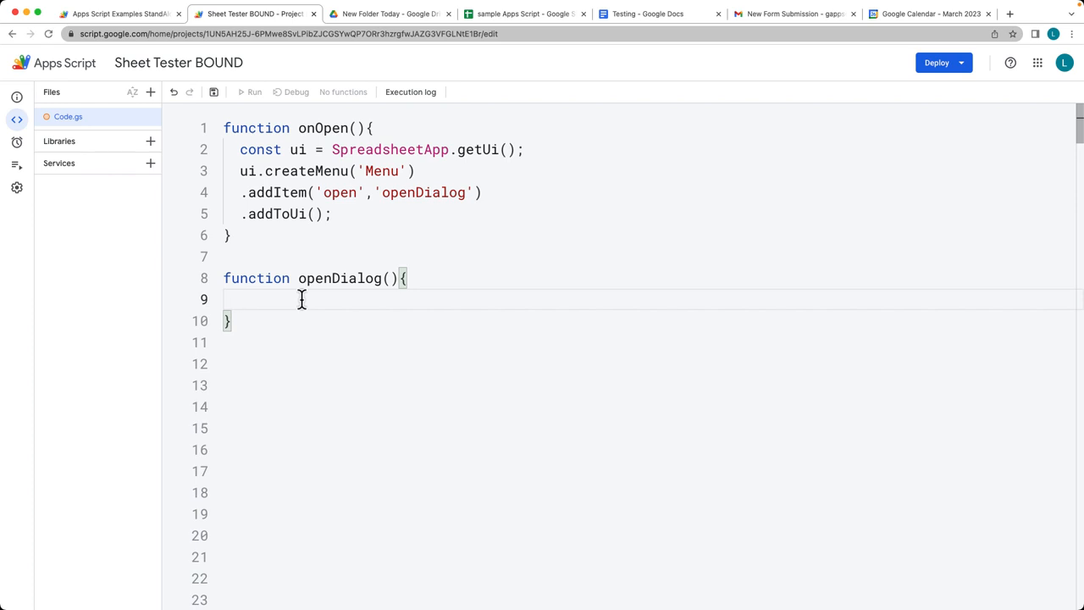
{"action": "mouse_move", "coordinate": [315, 292]}
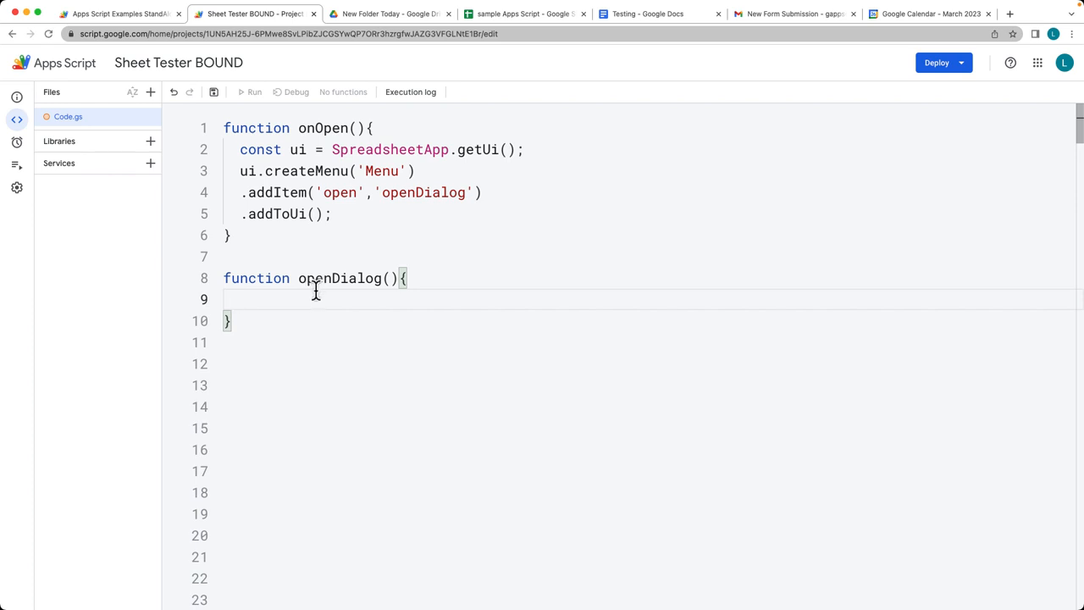
{"action": "mouse_move", "coordinate": [144, 142]}
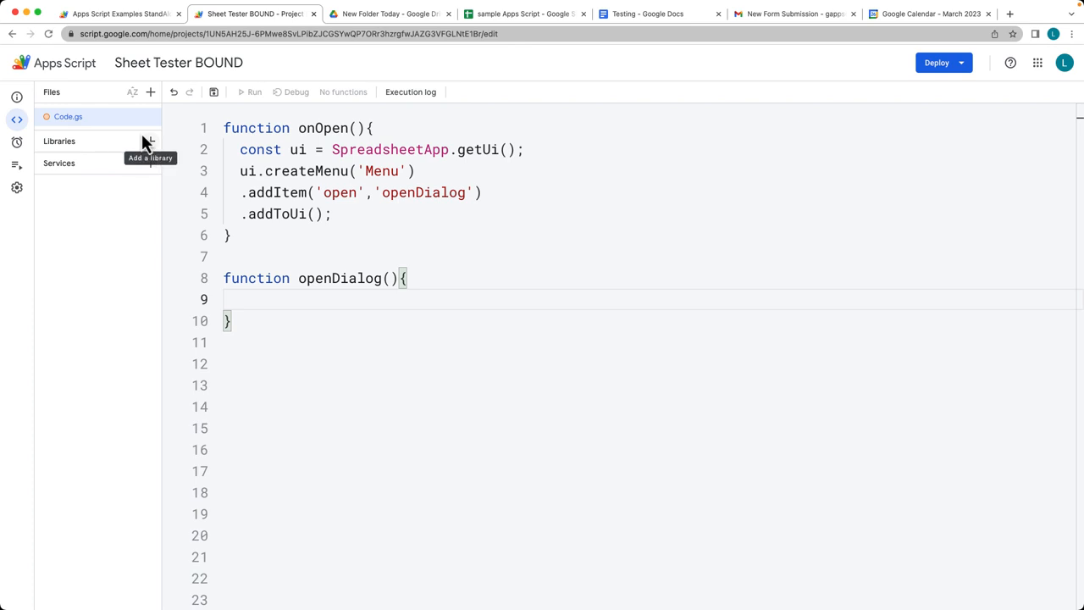
- Create an HTML file named index containing an <h1>Laurence Svekis</h1> heading
{"action": "left_click", "coordinate": [150, 91]}
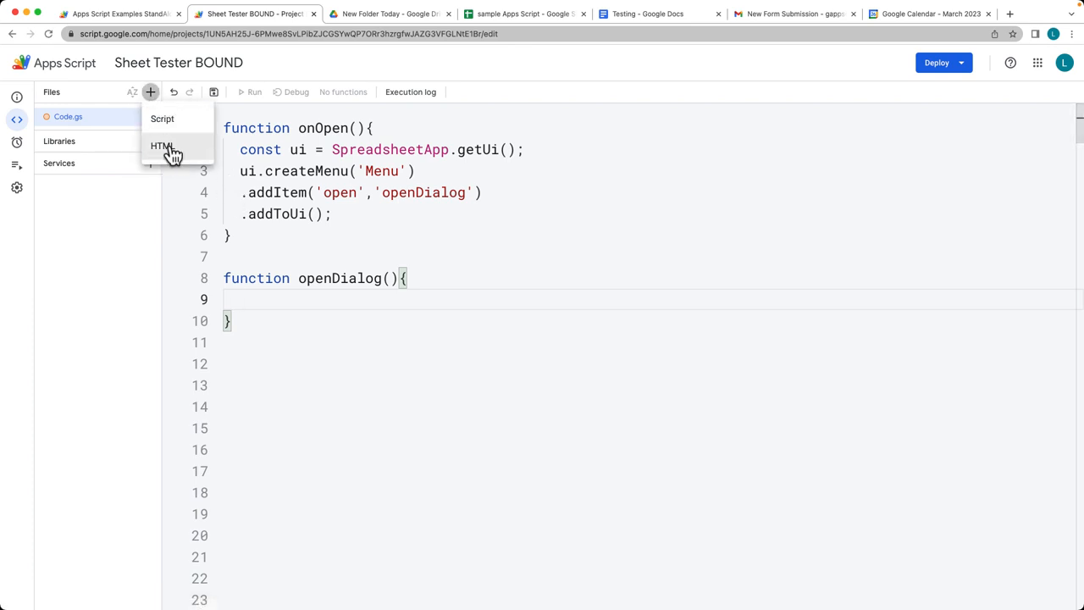
{"action": "left_click", "coordinate": [161, 145]}
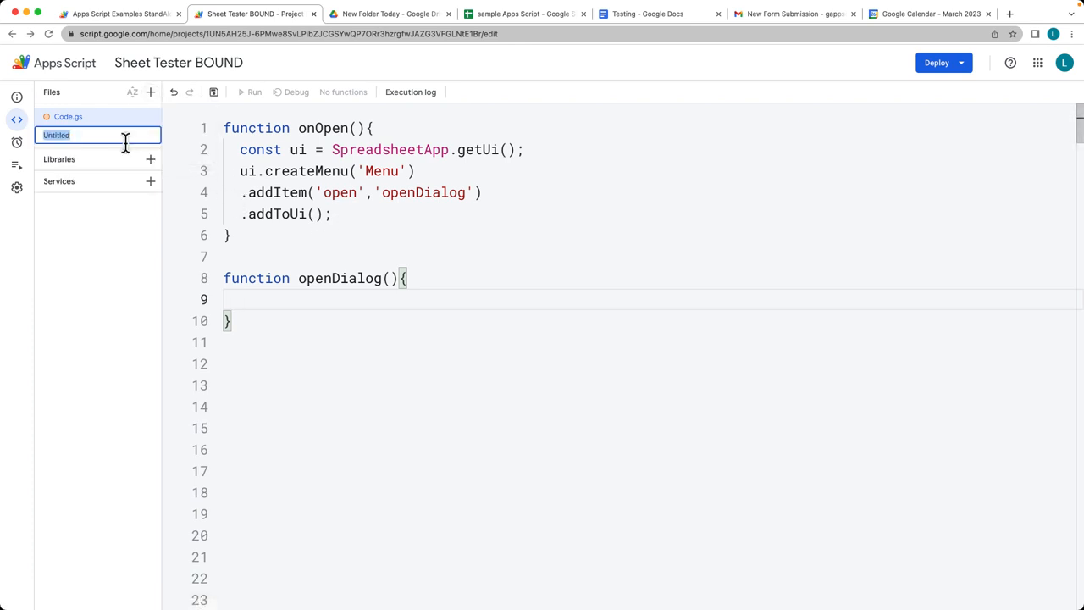
{"action": "type", "text": "index"}
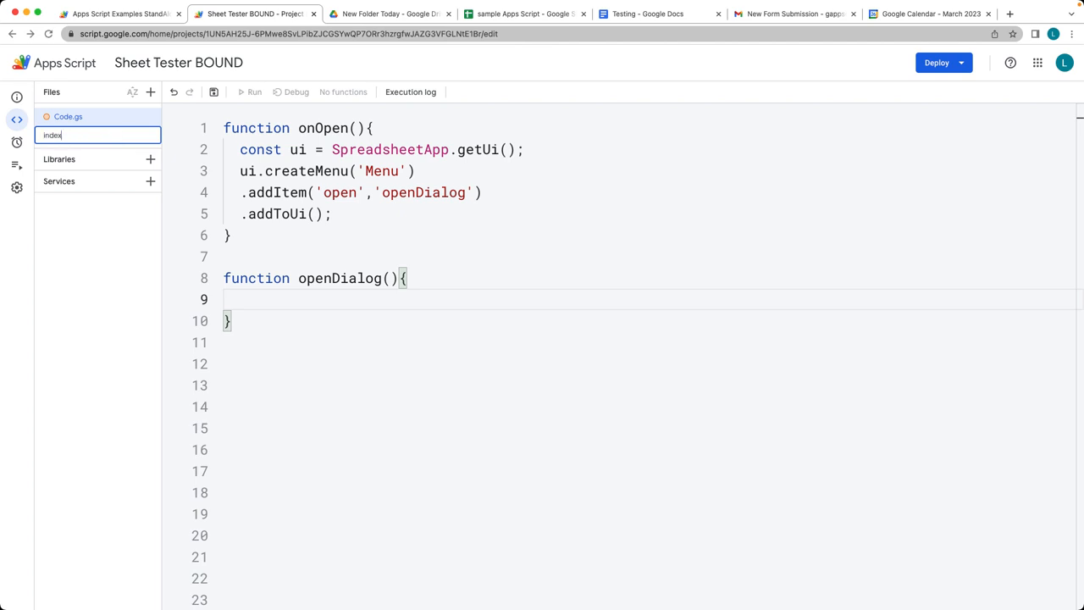
{"action": "key", "text": "Return"}
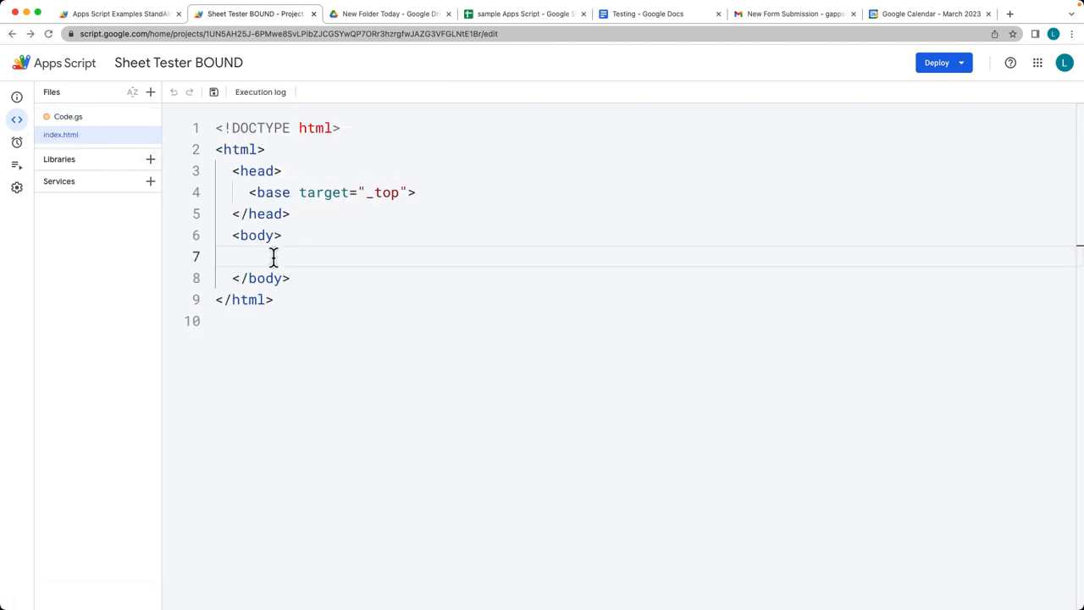
{"action": "type", "text": "<h1>"}
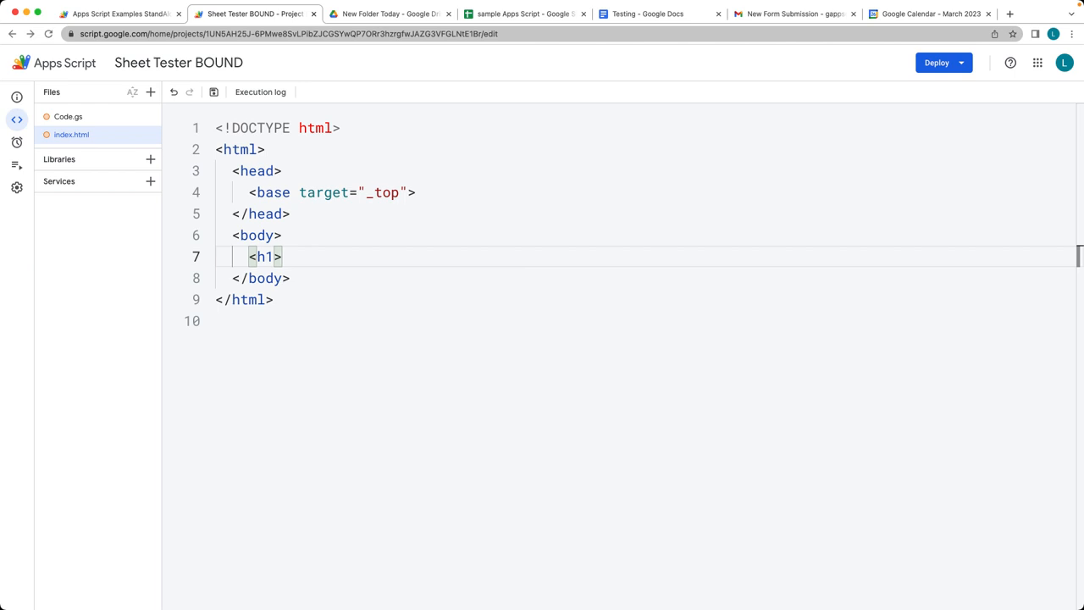
{"action": "type", "text": "Laurence Svekis</h1>"}
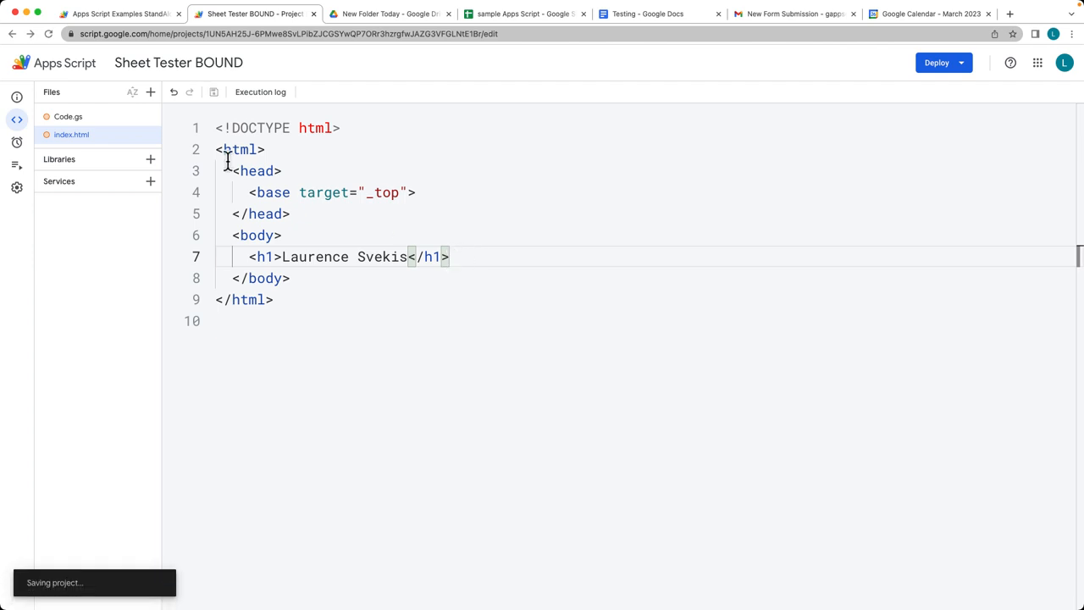
- In openDialog, load 'index' with HtmlService.createHtmlOutputFromFile and size it 400 by 300
{"action": "left_click", "coordinate": [67, 116]}
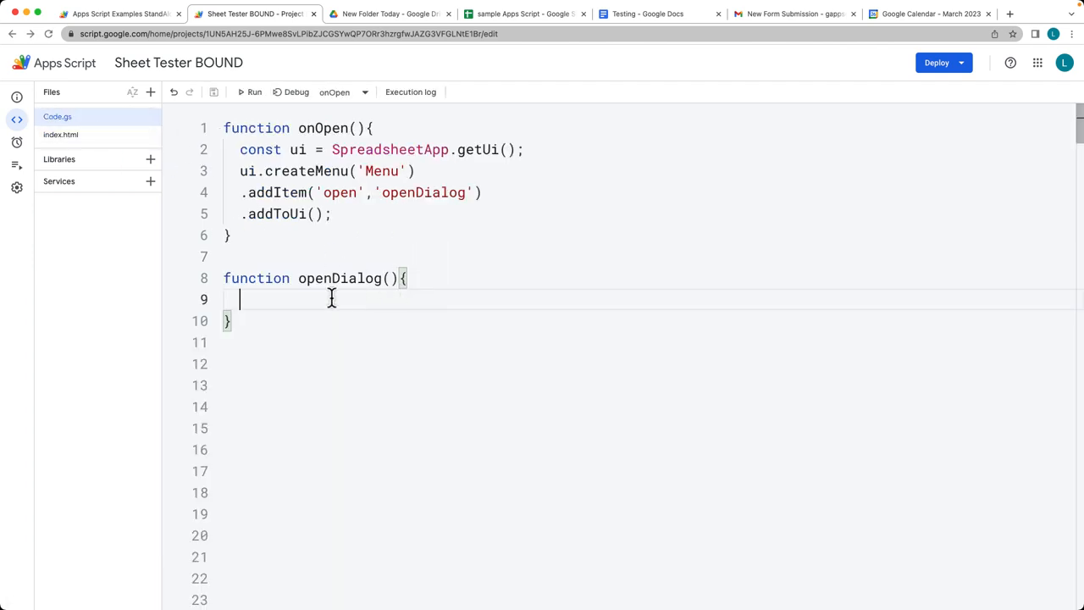
{"action": "type", "text": "const"}
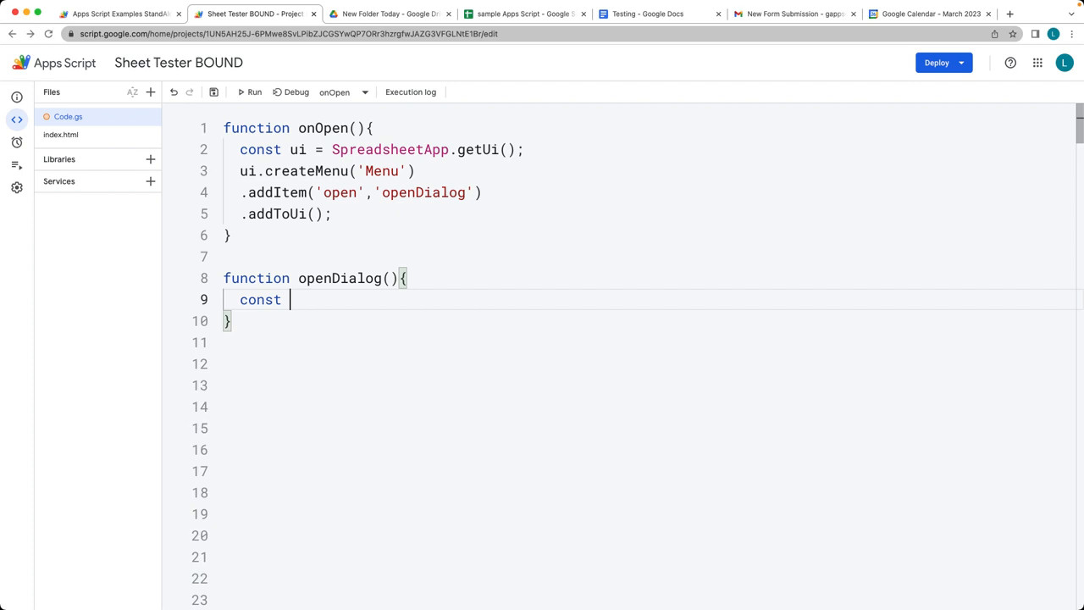
{"action": "type", "text": "html = H"}
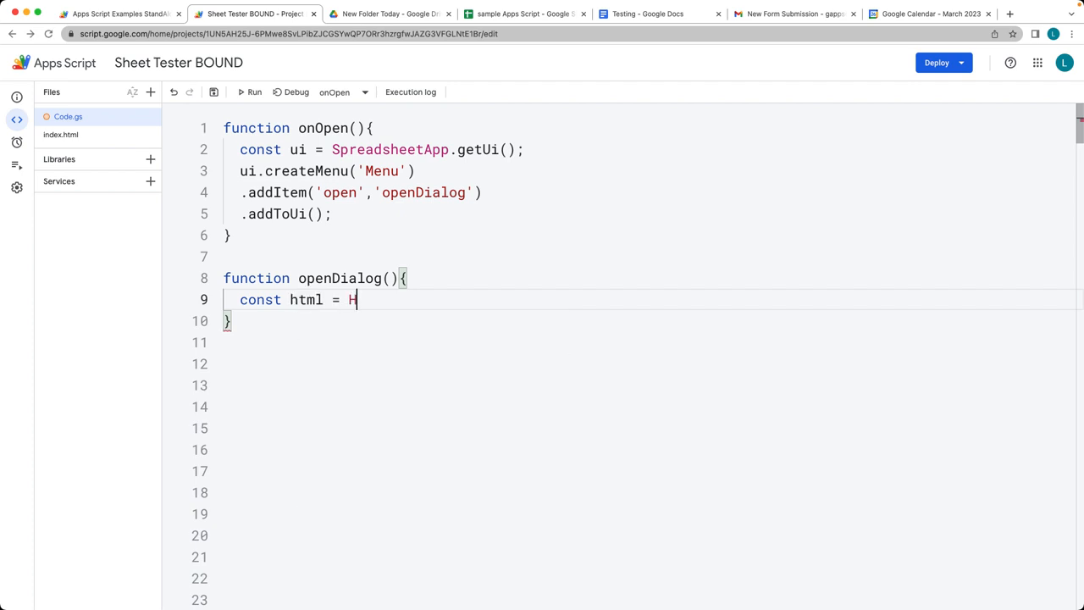
{"action": "type", "text": "tmlService.c"}
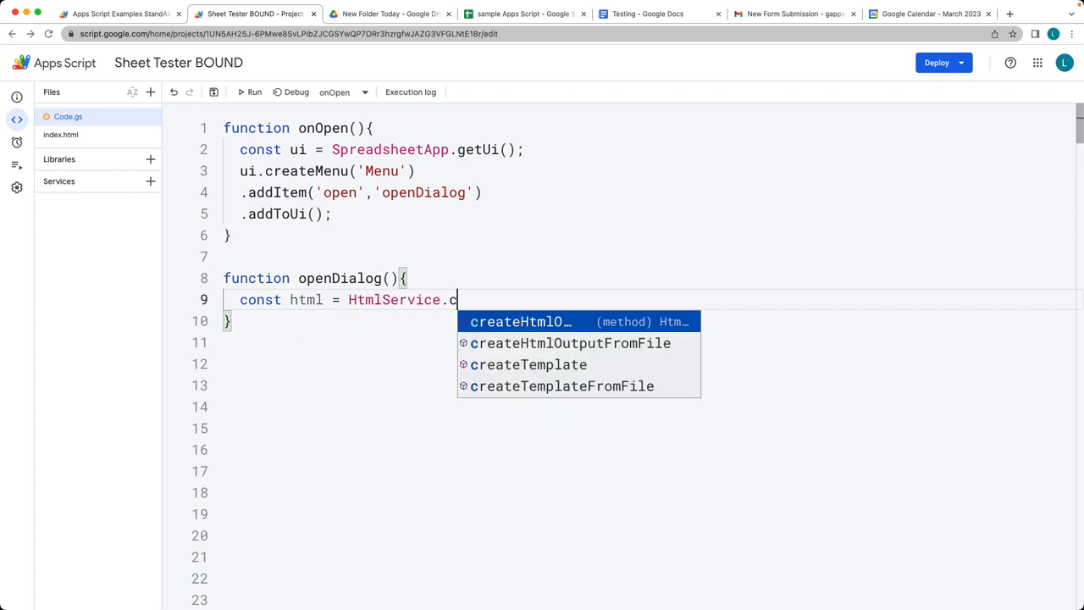
{"action": "type", "text": "reate"}
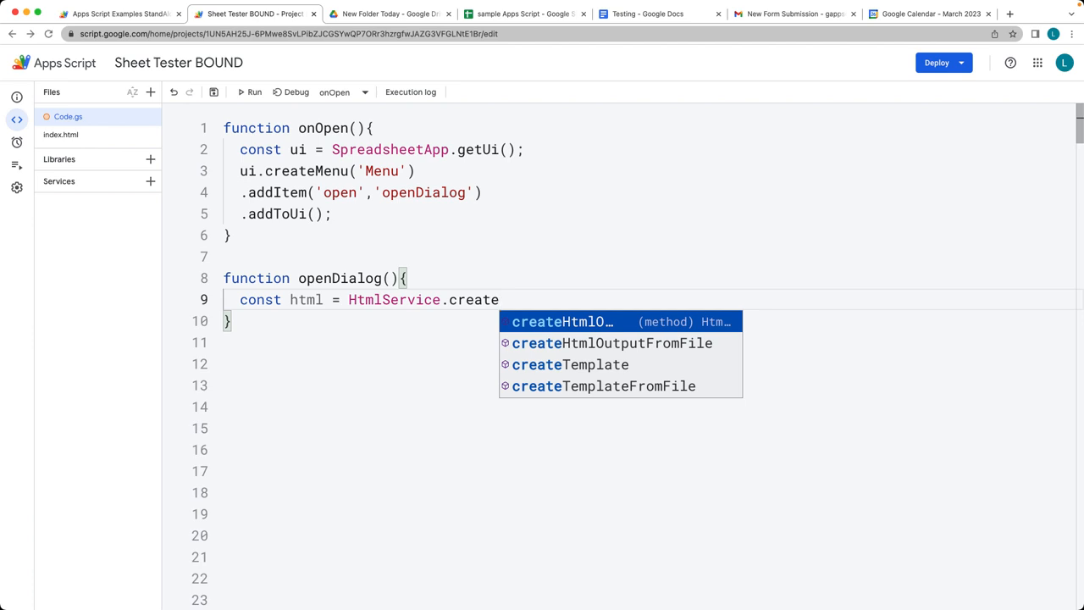
{"action": "key", "text": "Down"}
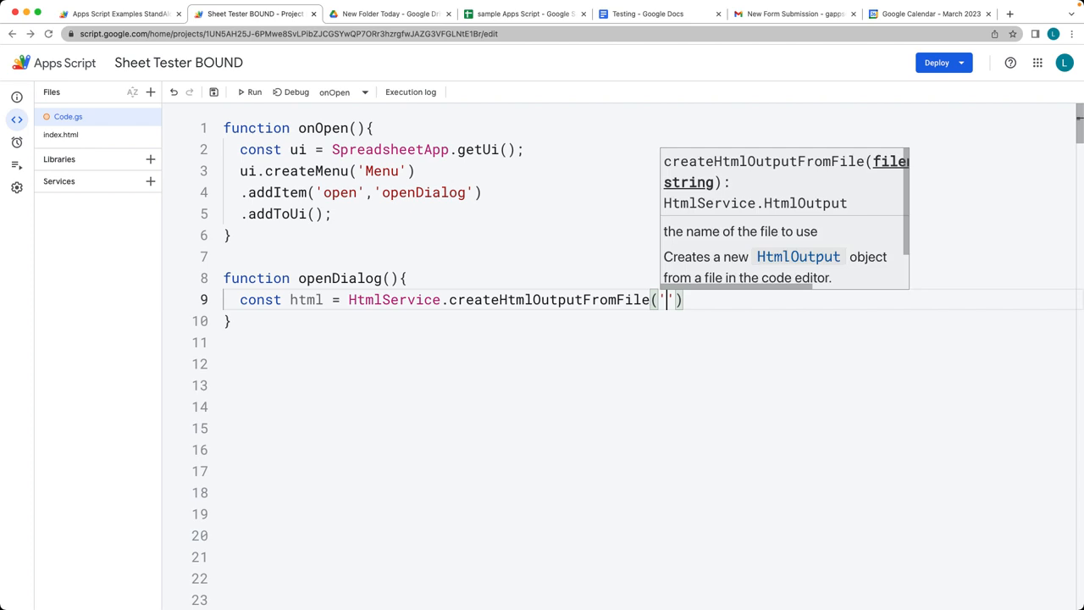
{"action": "type", "text": "index"}
{"action": "type", "text": "."}
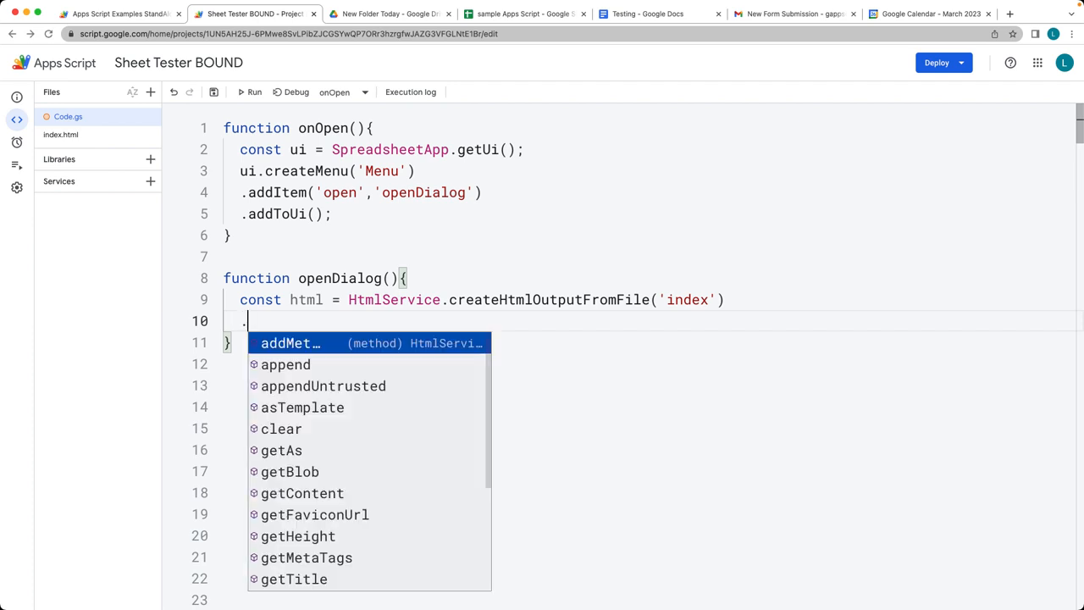
{"action": "type", "text": "setWidth(400"}
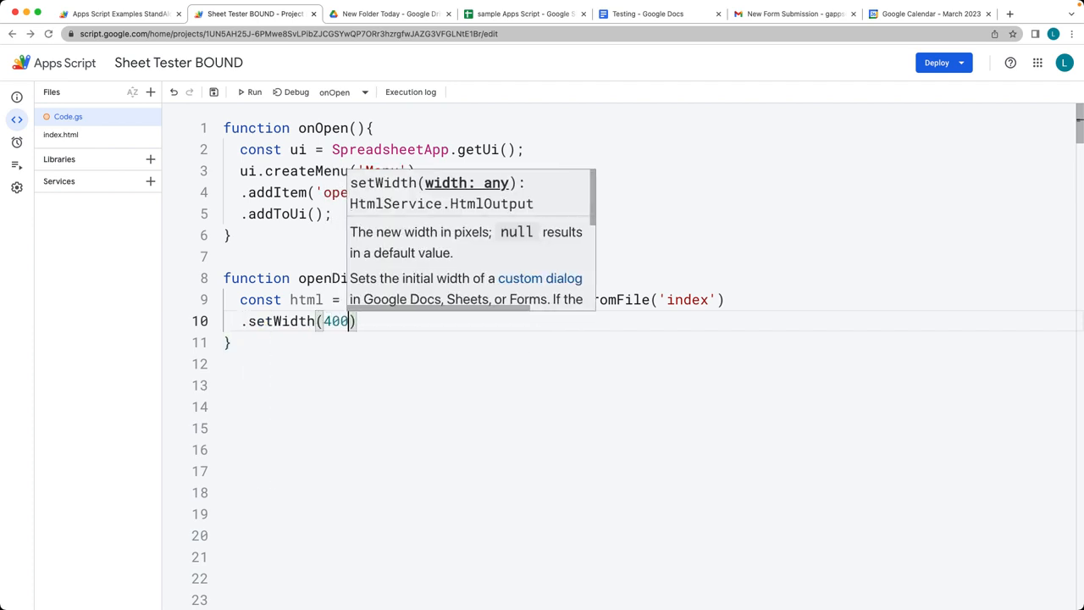
{"action": "type", "text": ".se"}
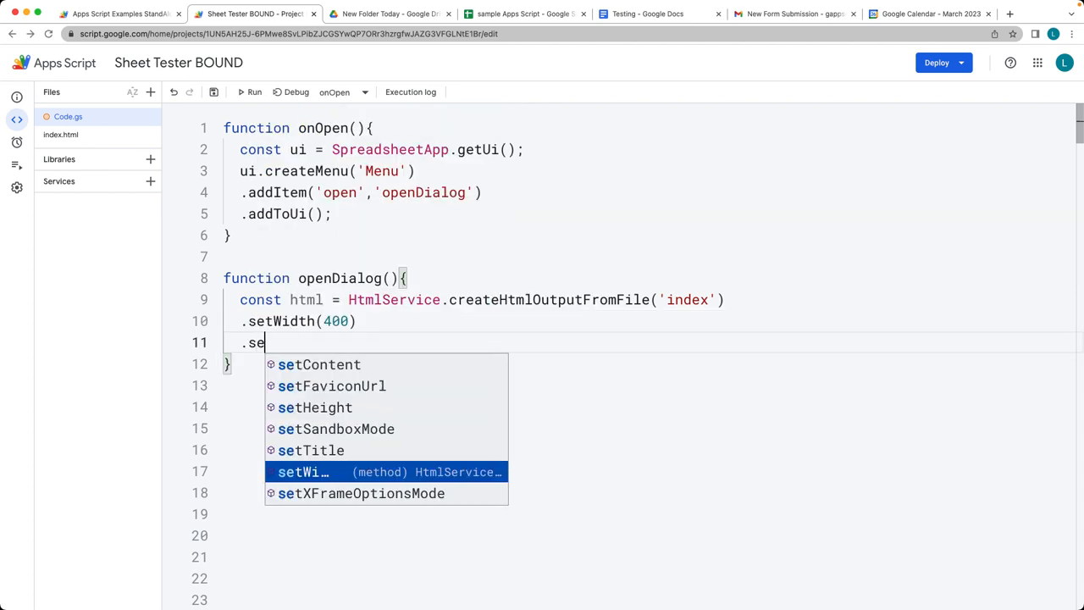
{"action": "type", "text": "Height("}
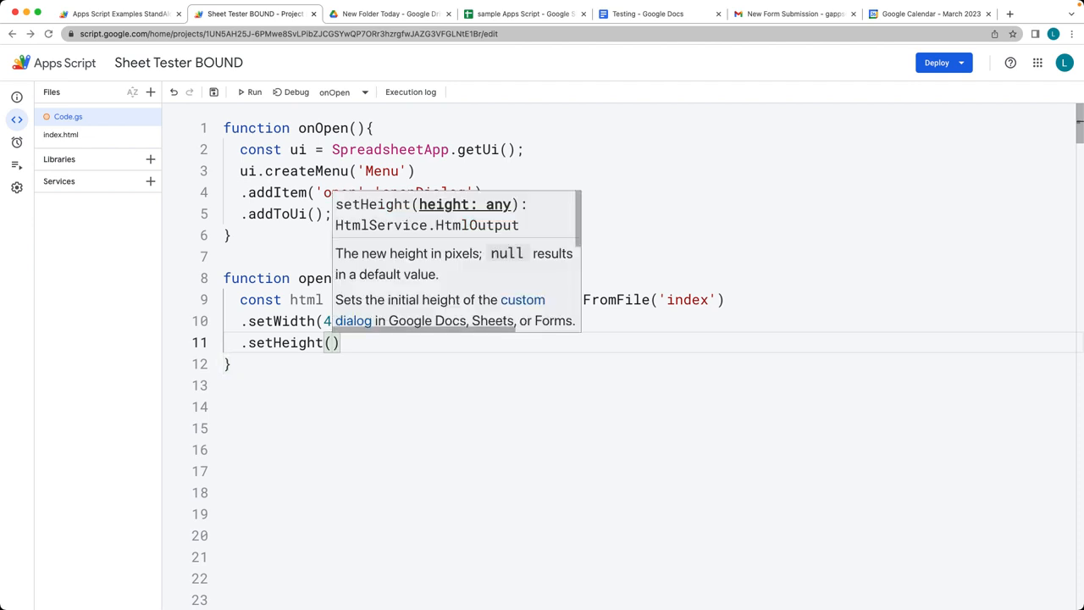
{"action": "type", "text": "300"}
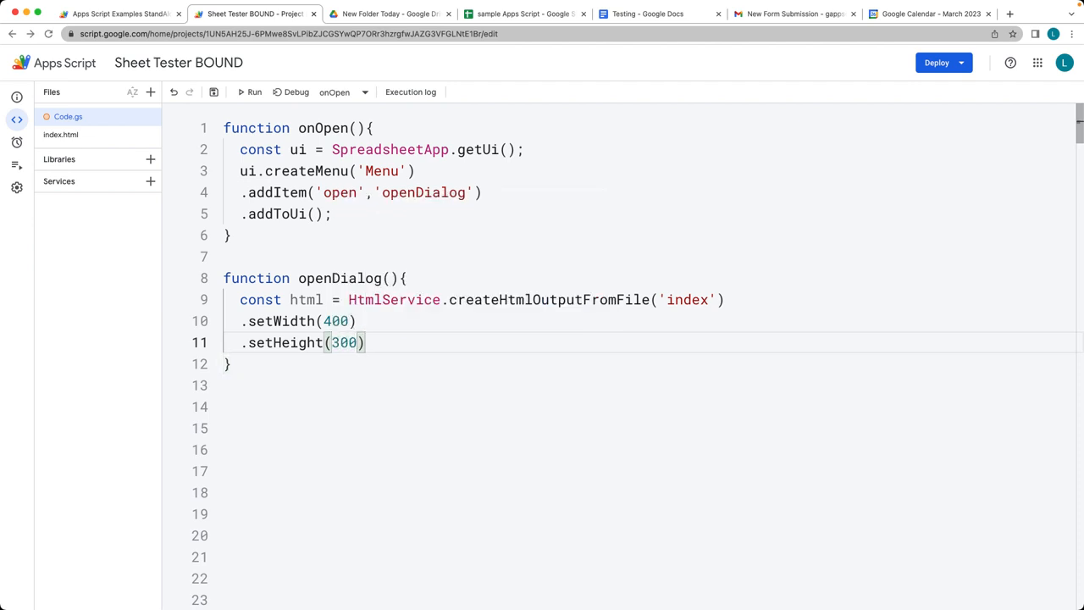
{"action": "type", "text": ";"}
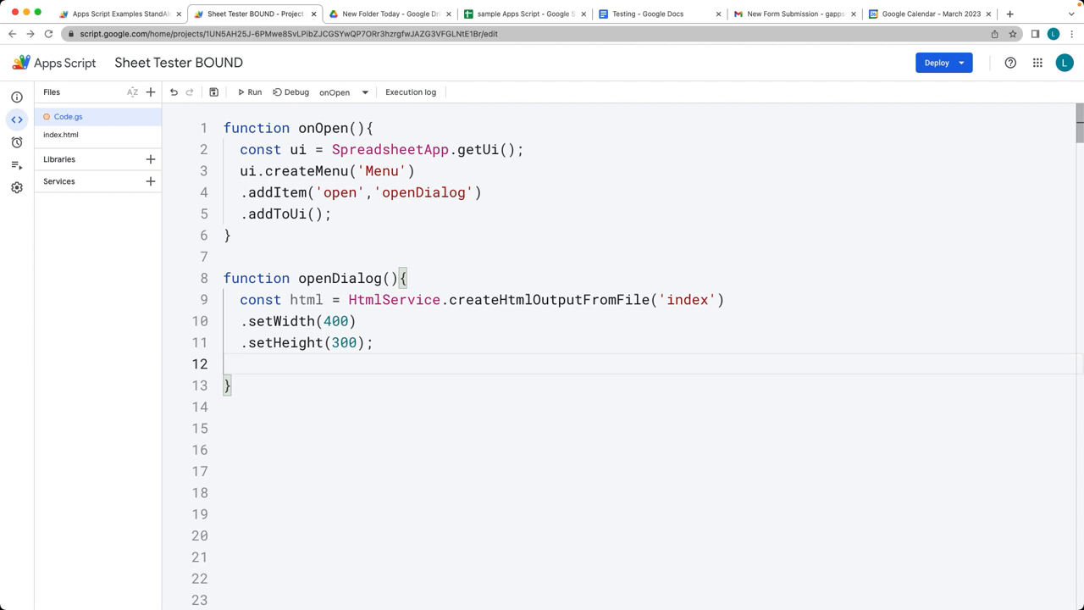
- Show the page with SpreadsheetApp.getUi().showModalDialog(html,'Dialog')
{"action": "type", "text": "SpreadsheetApp"}
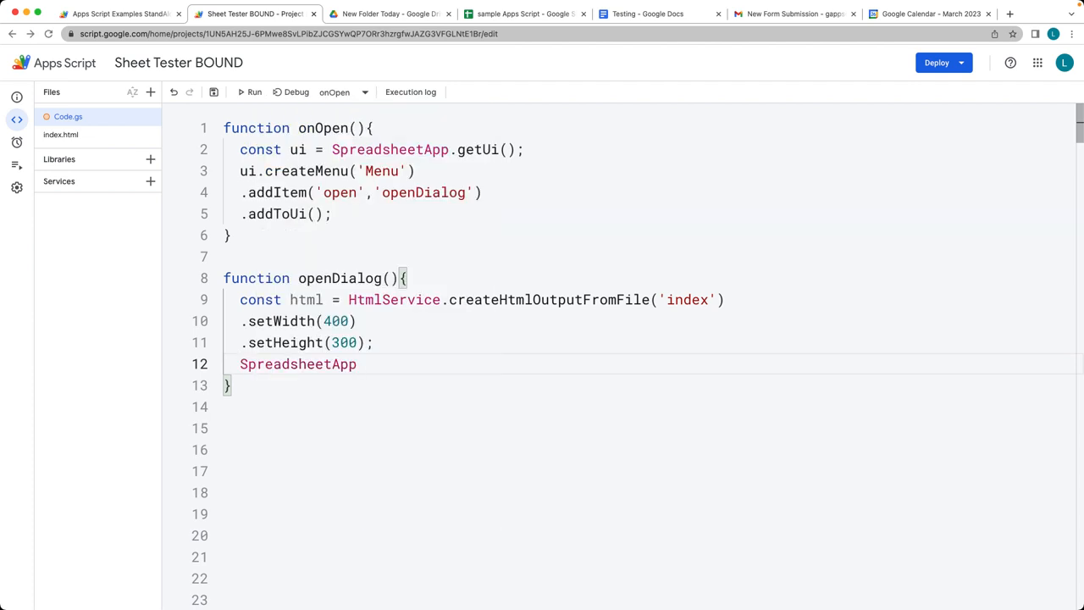
{"action": "type", "text": ".getUi"}
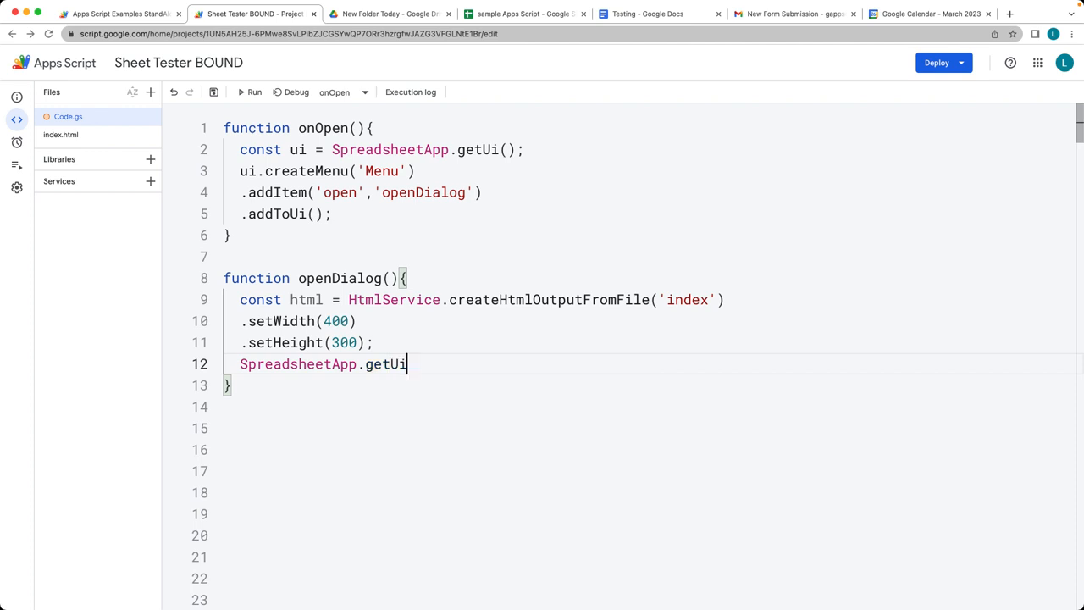
{"action": "type", "text": "()"}
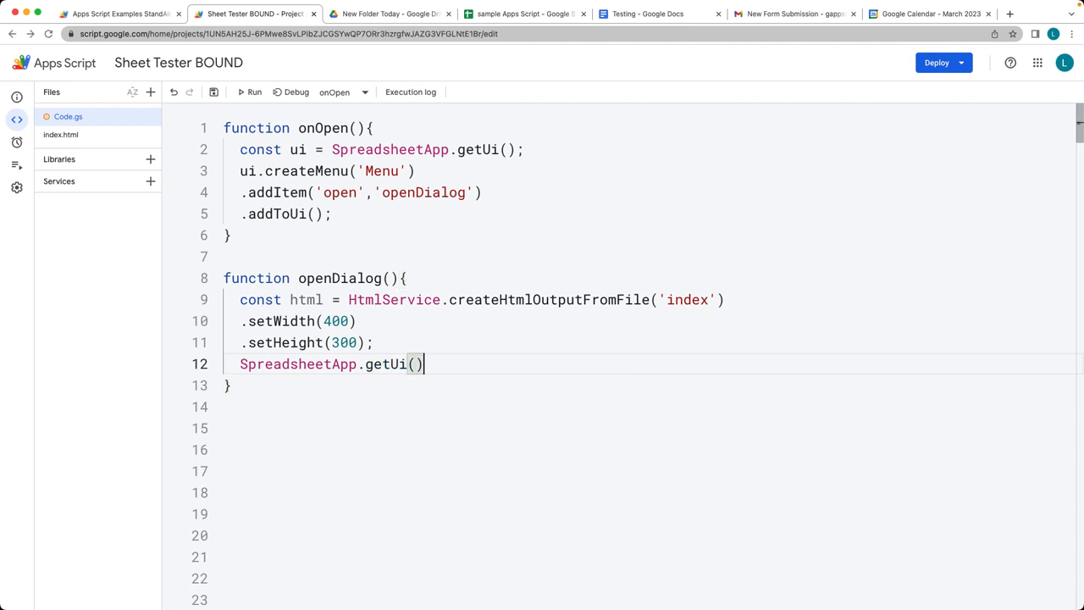
{"action": "type", "text": "."}
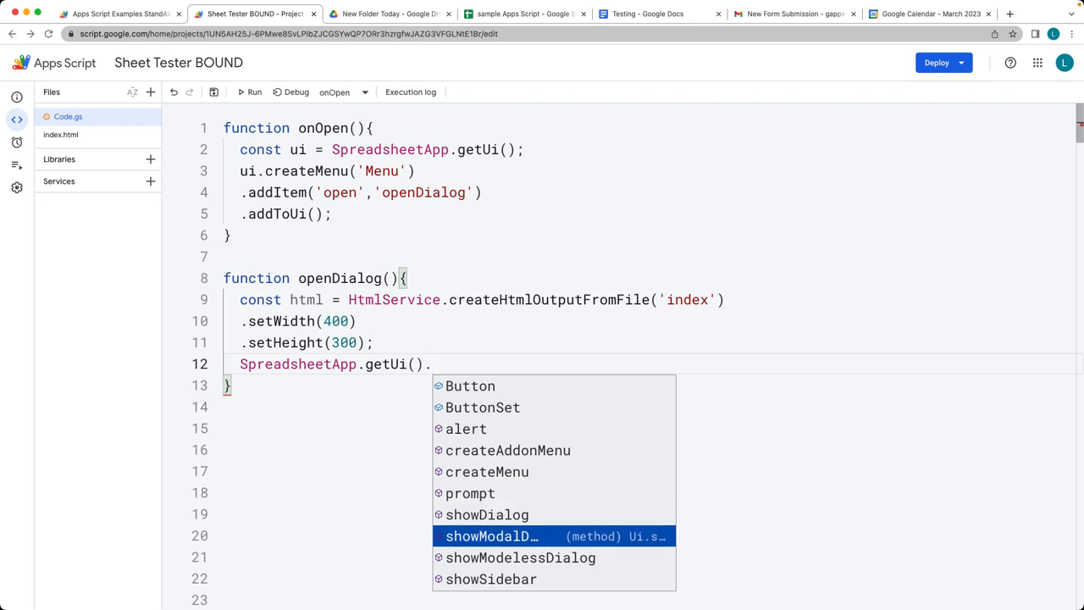
{"action": "left_click", "coordinate": [491, 535]}
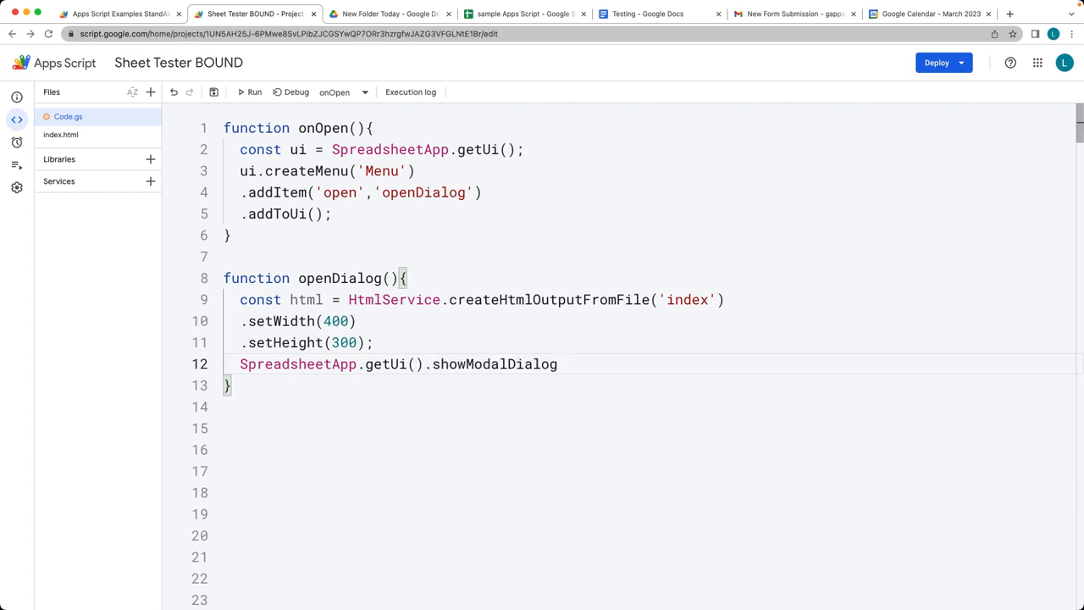
{"action": "type", "text": "()"}
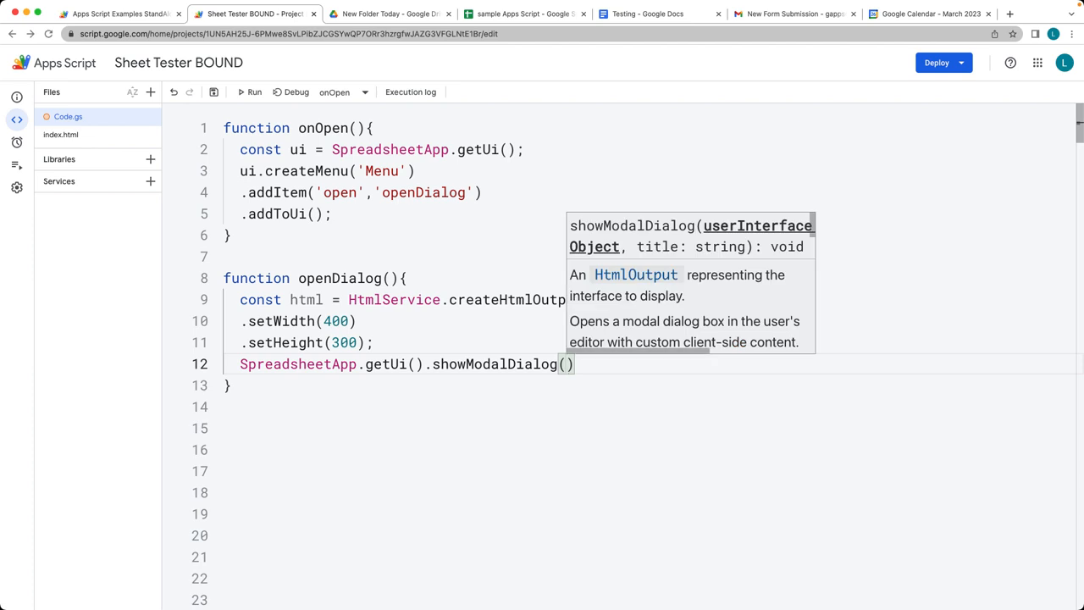
{"action": "type", "text": "html,"}
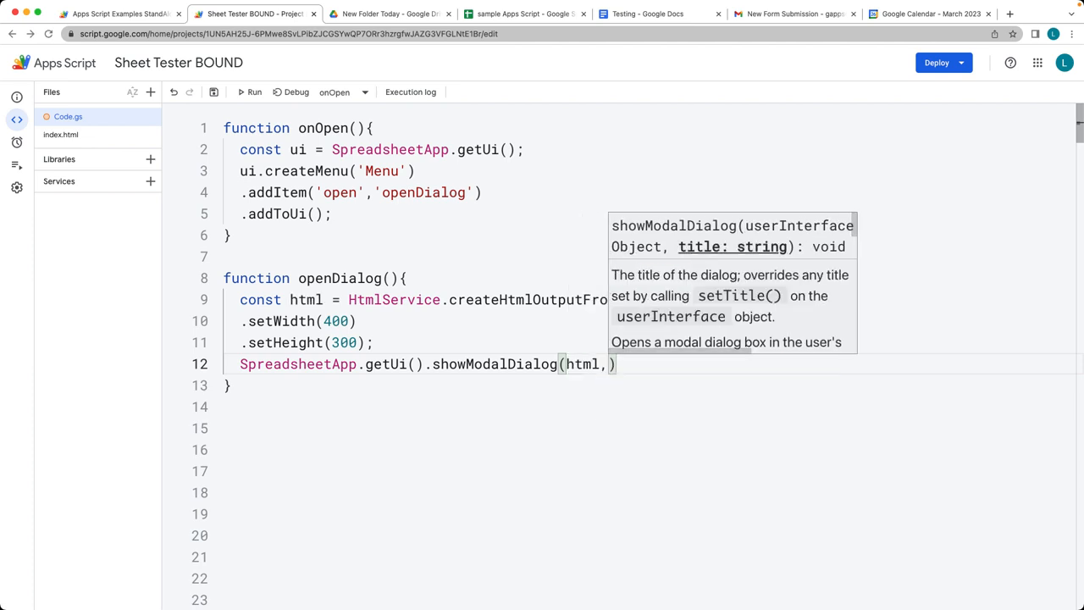
{"action": "type", "text": "'Dialog'"}
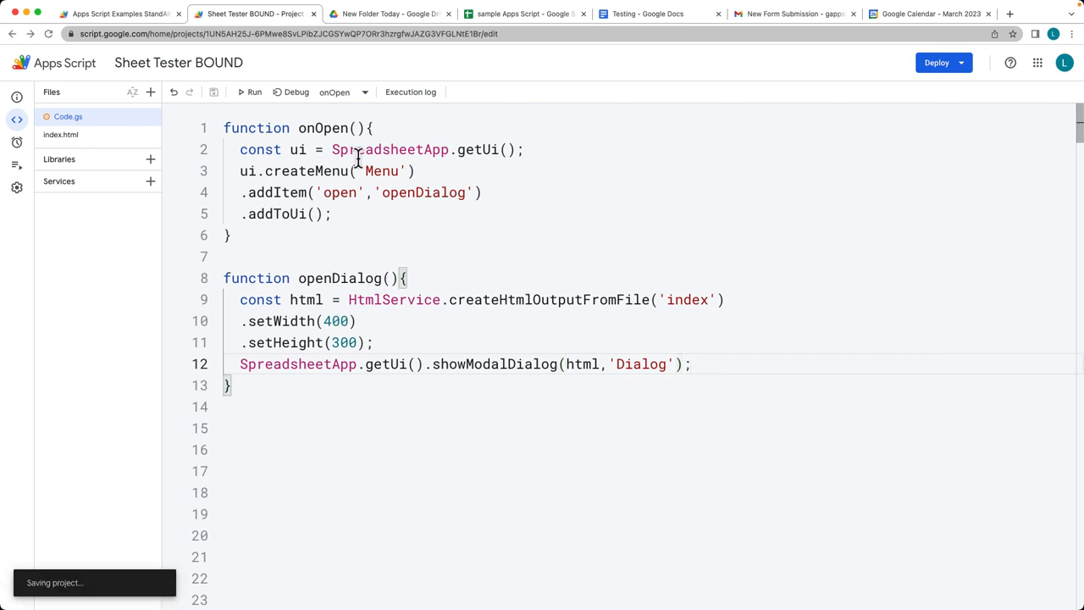
{"action": "left_click", "coordinate": [525, 13]}
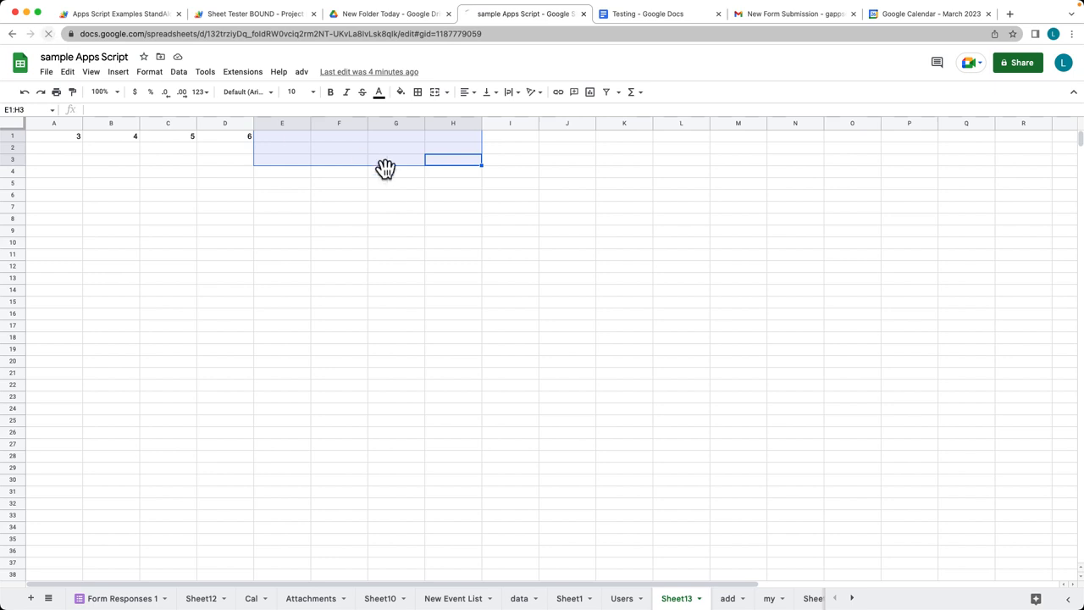
- Reload the sheet, run Menu > open, authorize the script, and view the heading dialog
{"action": "left_click", "coordinate": [54, 136]}
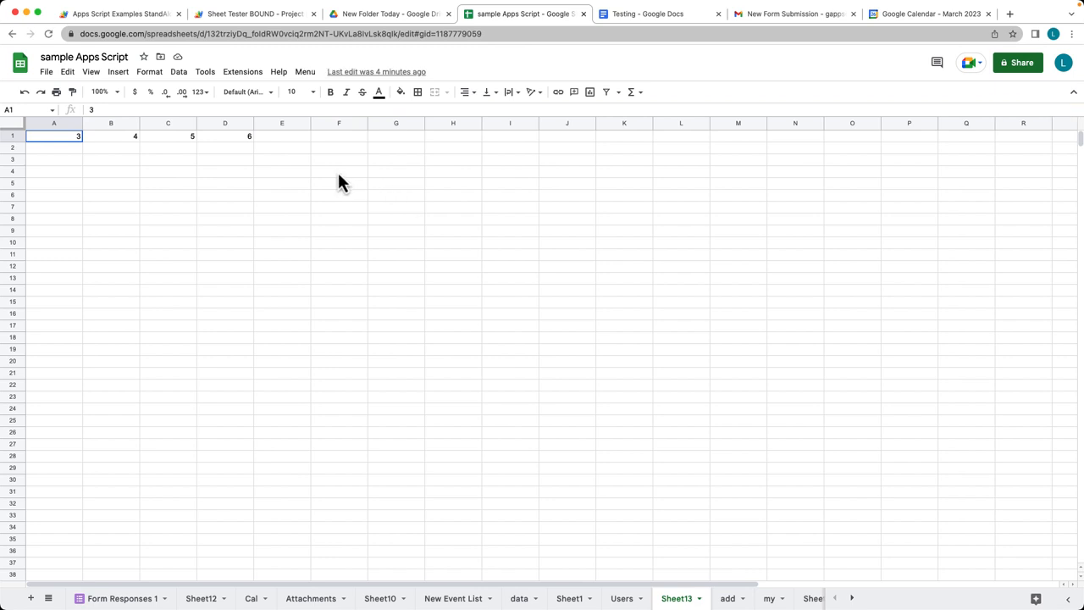
{"action": "mouse_move", "coordinate": [321, 100]}
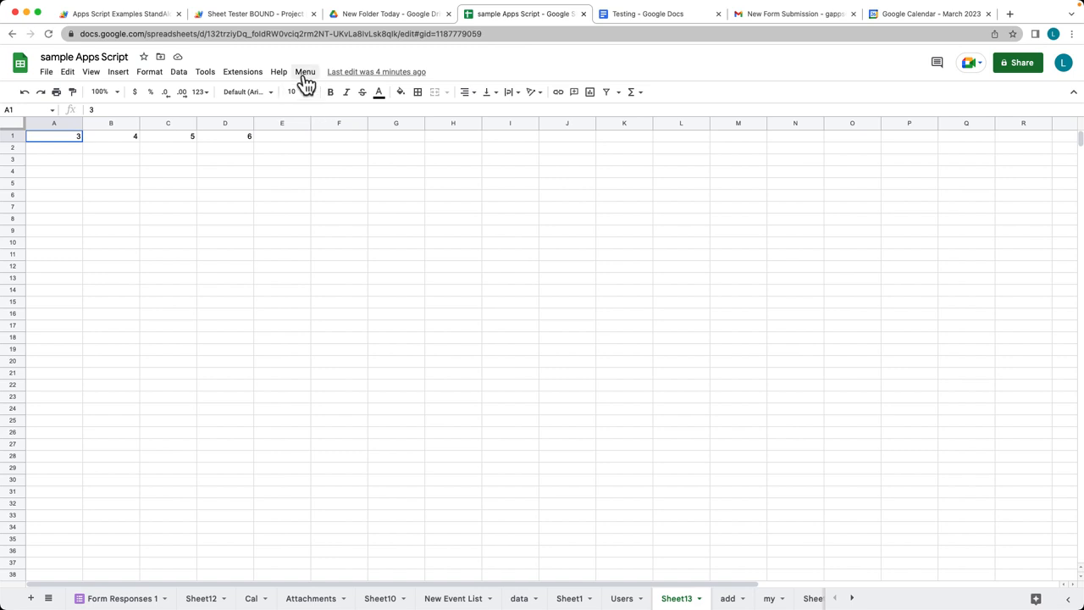
{"action": "left_click", "coordinate": [305, 71]}
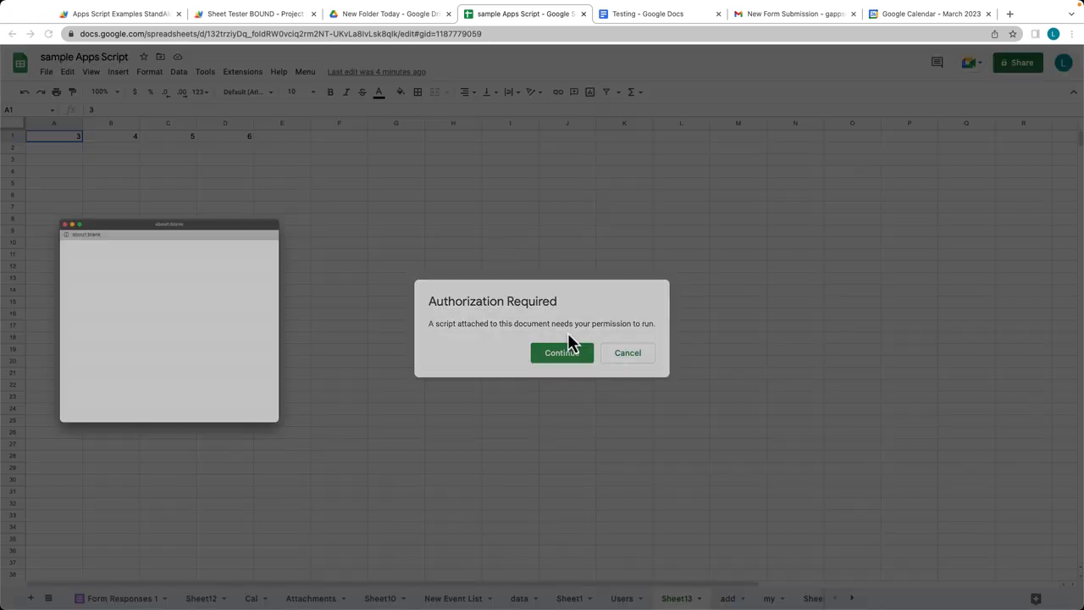
{"action": "left_click", "coordinate": [561, 352]}
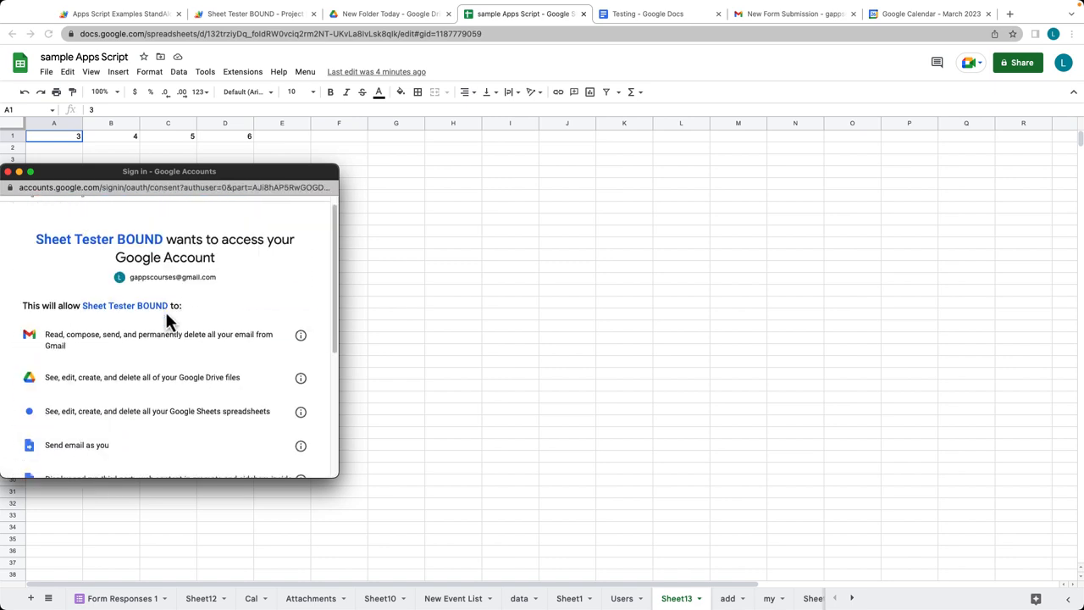
{"action": "left_click", "coordinate": [7, 171]}
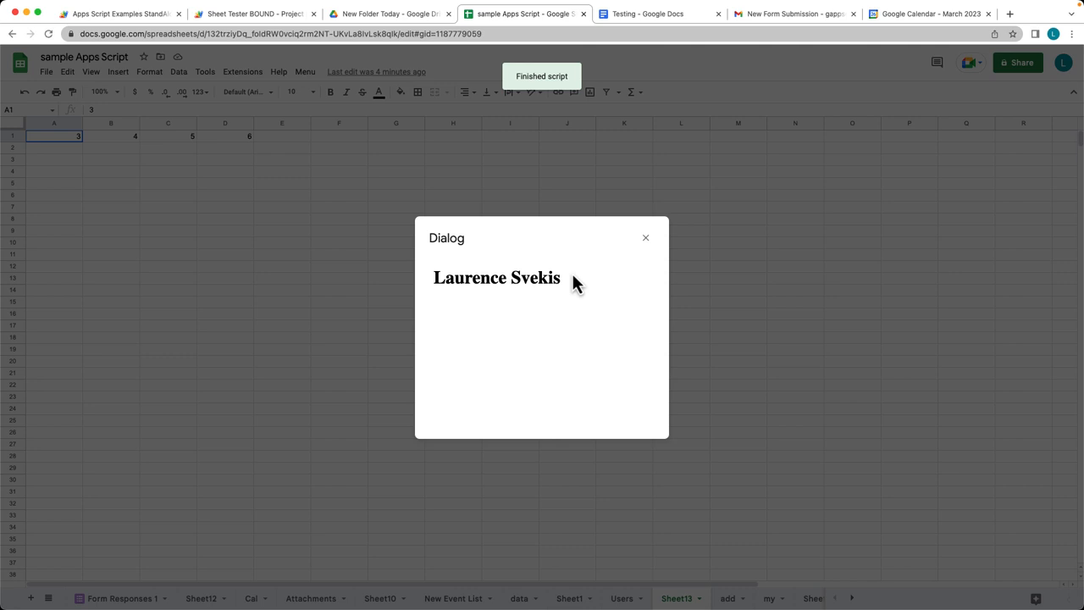
{"action": "double_click", "coordinate": [496, 277]}
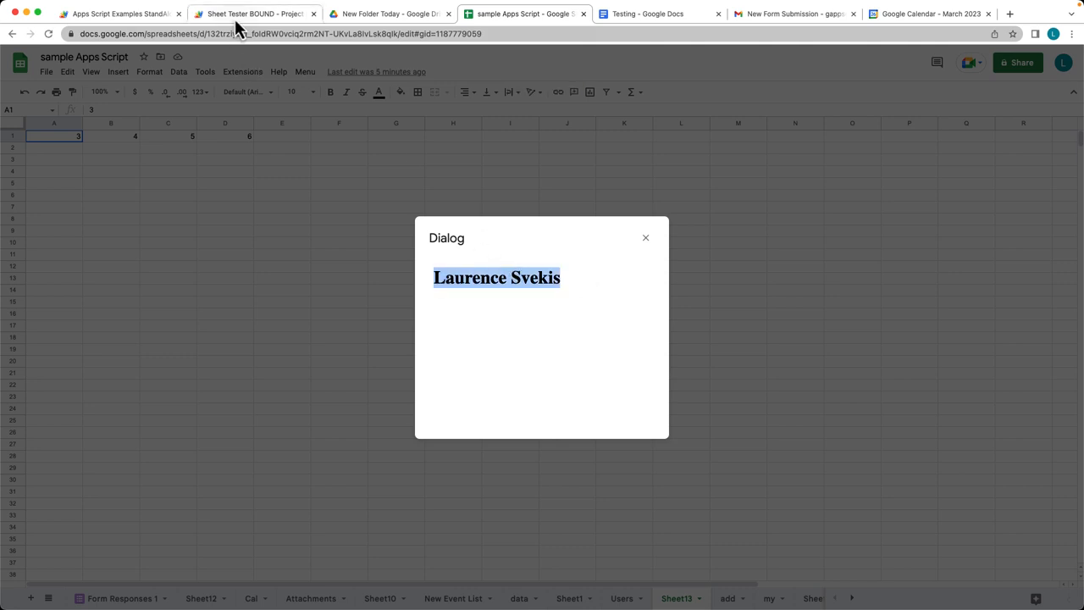
{"action": "left_click", "coordinate": [254, 13]}
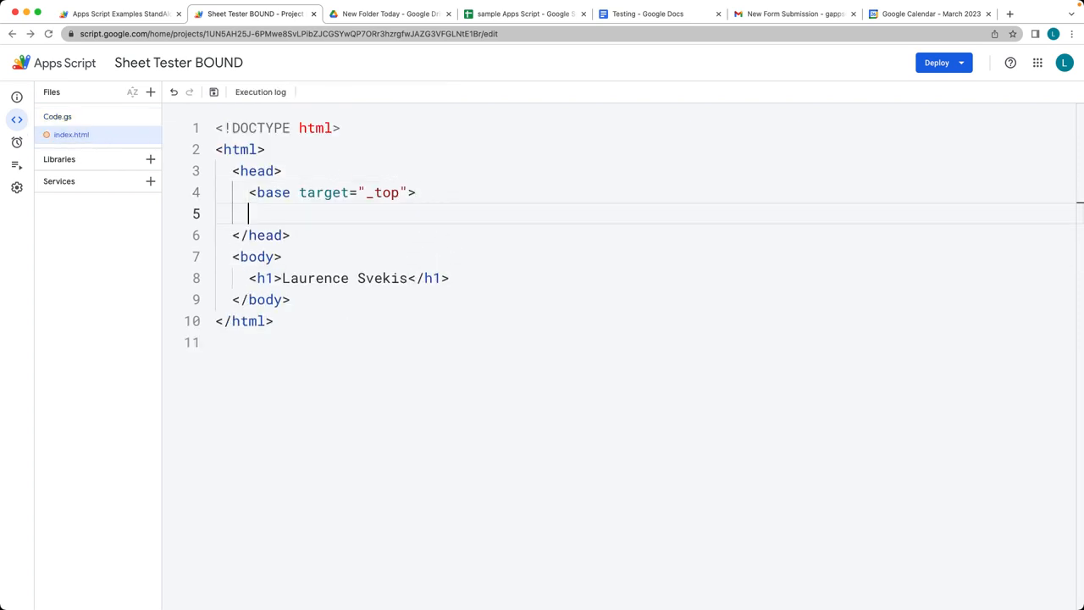
- Add <style>body{background-color:red;}</style> to index.html and check the red dialog in the sheet
{"action": "type", "text": "<style>"}
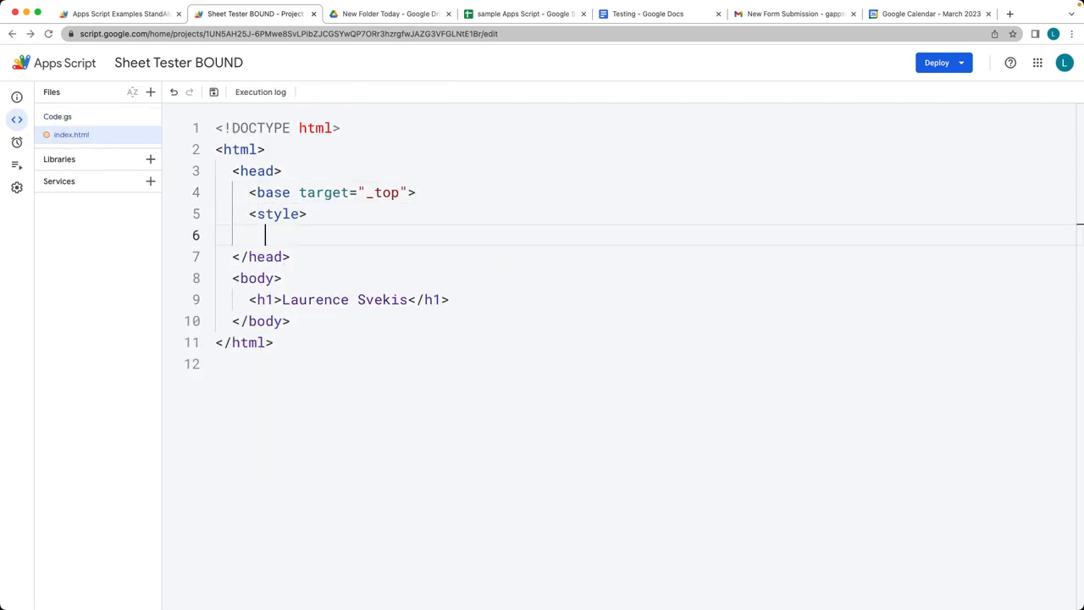
{"action": "type", "text": "."}
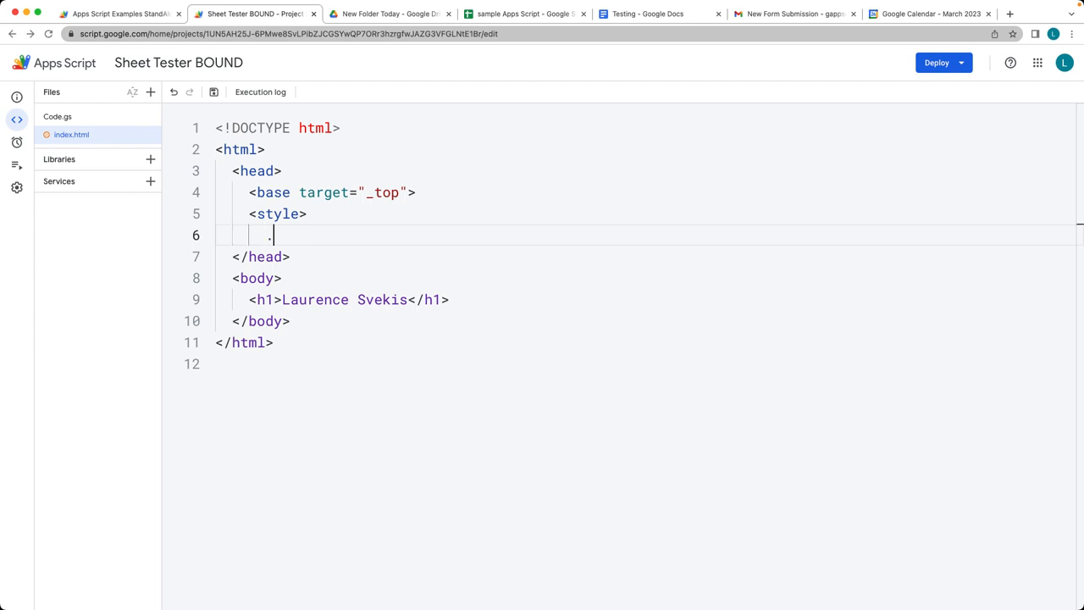
{"action": "type", "text": "body{"}
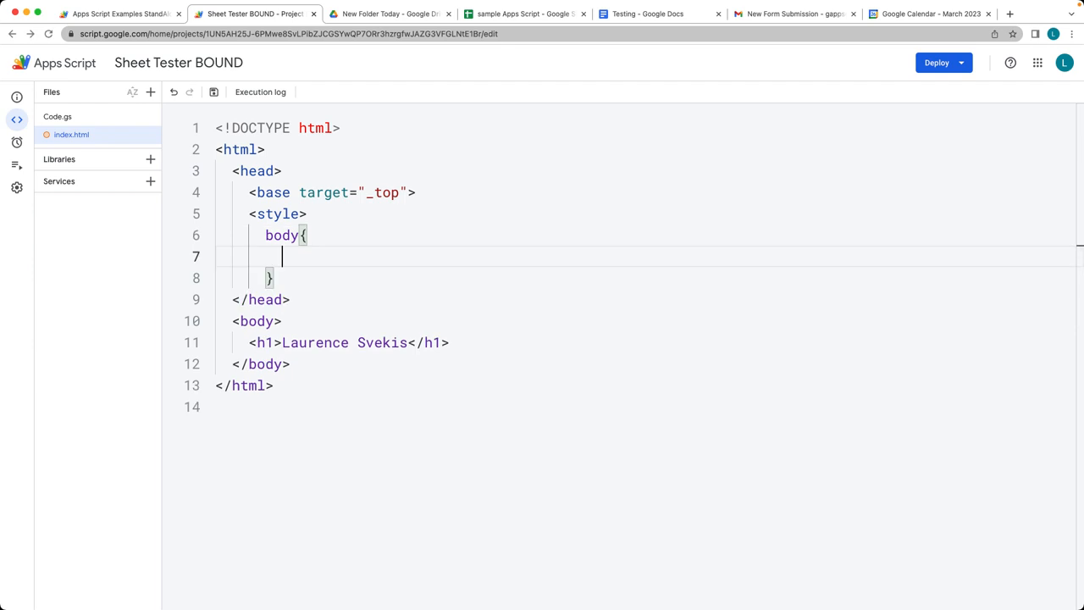
{"action": "type", "text": "background-color:red;"}
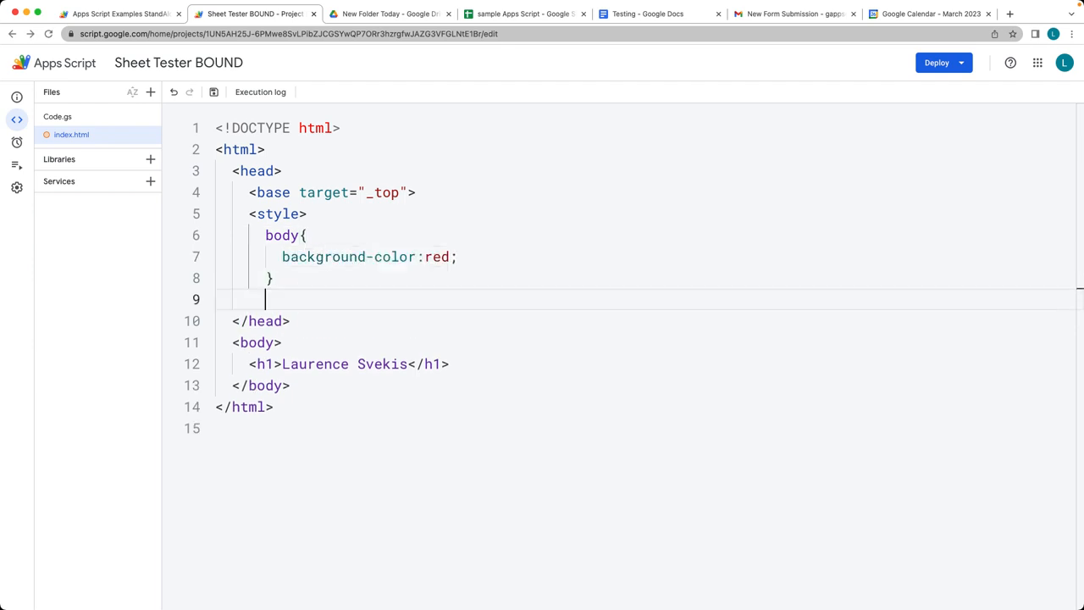
{"action": "type", "text": "</style>"}
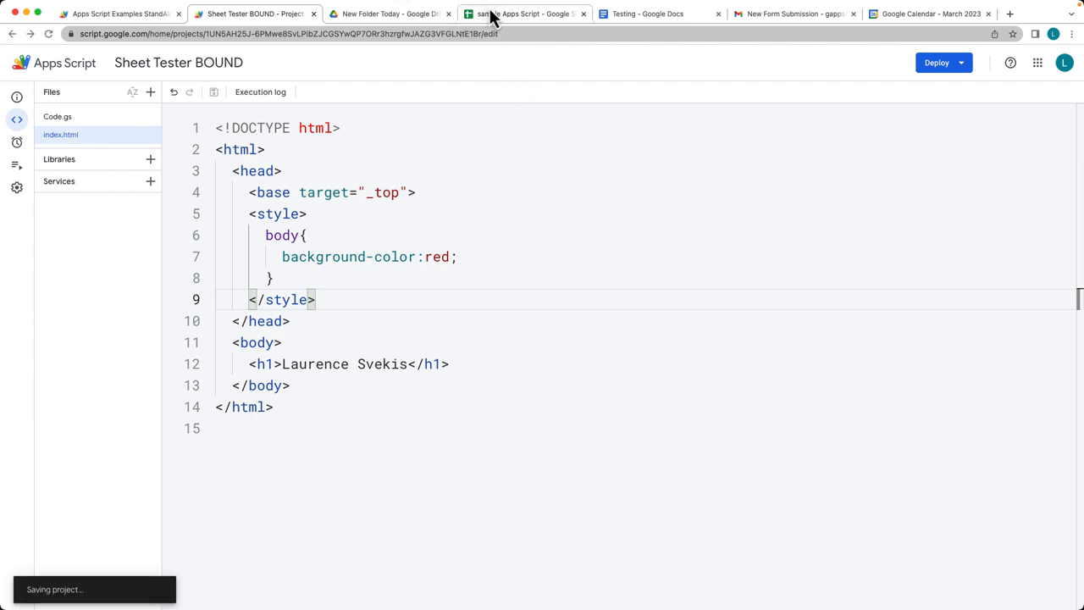
{"action": "left_click", "coordinate": [523, 13]}
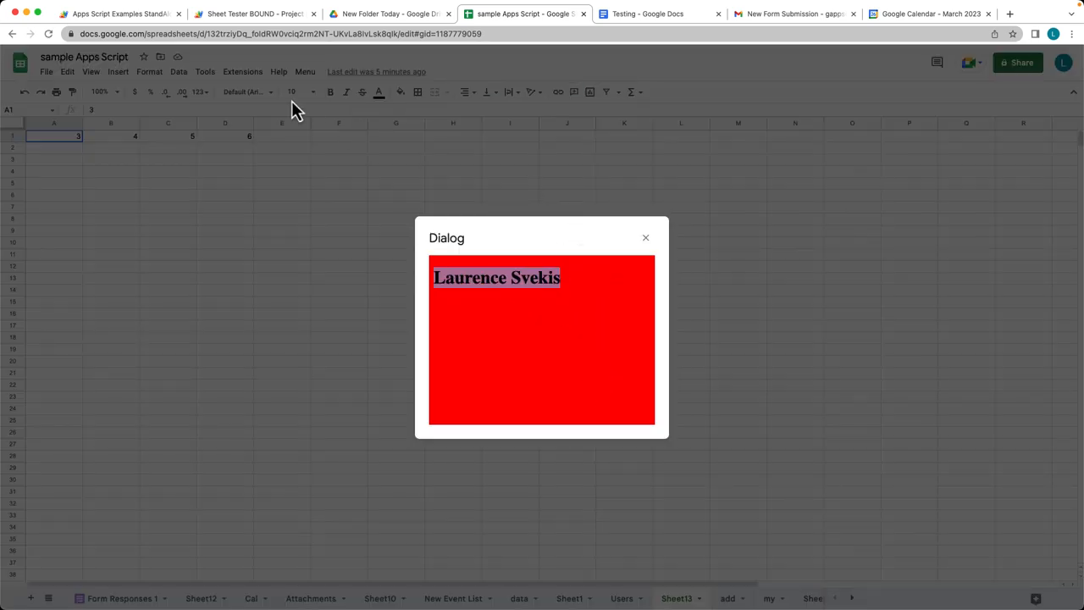
{"action": "left_click", "coordinate": [253, 14]}
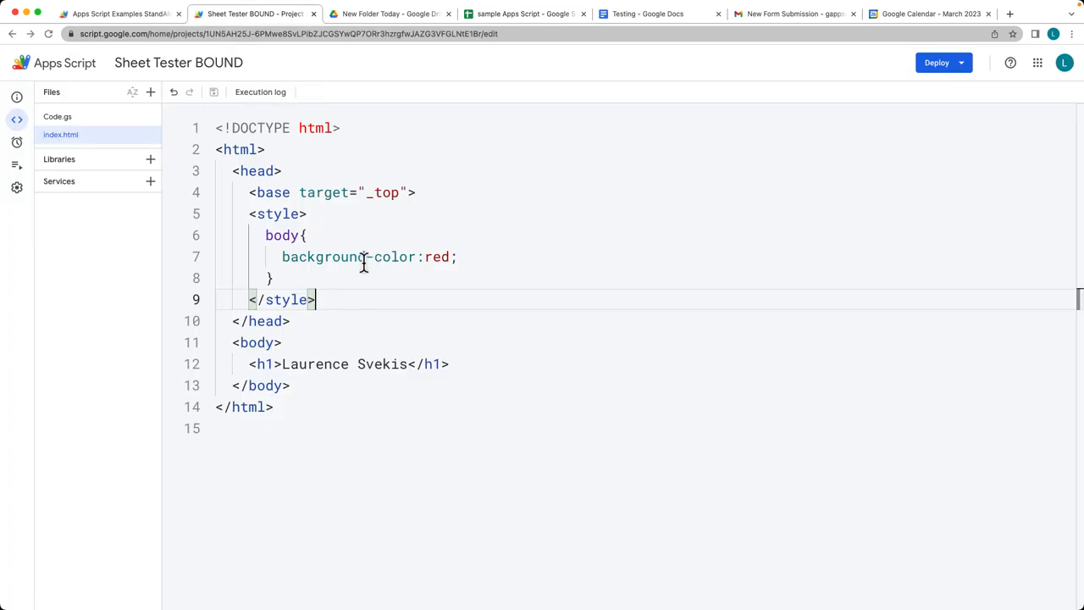
{"action": "mouse_move", "coordinate": [345, 282]}
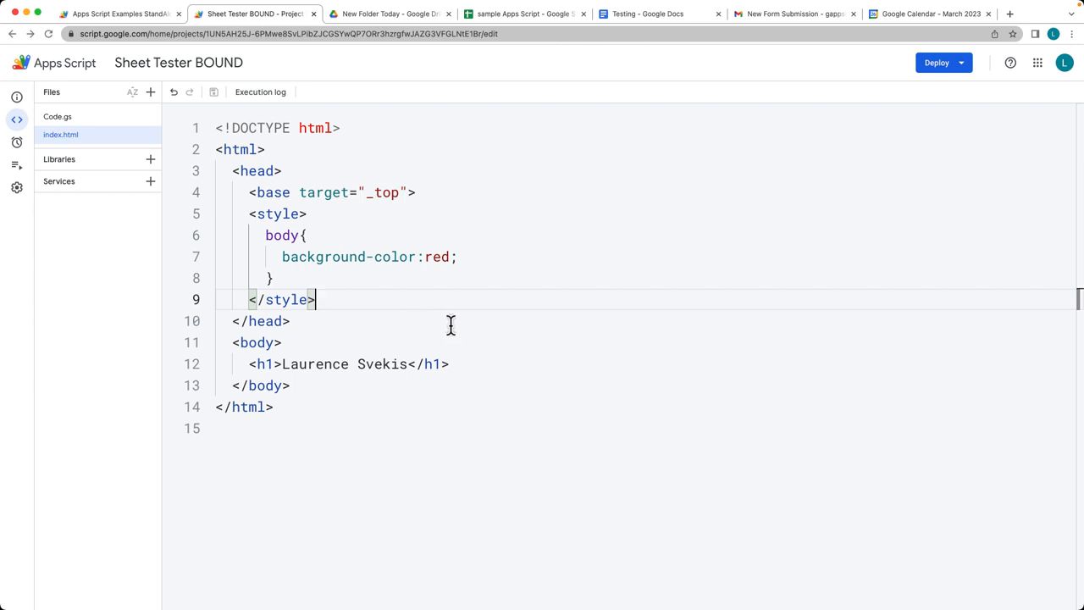
{"action": "mouse_move", "coordinate": [159, 137]}
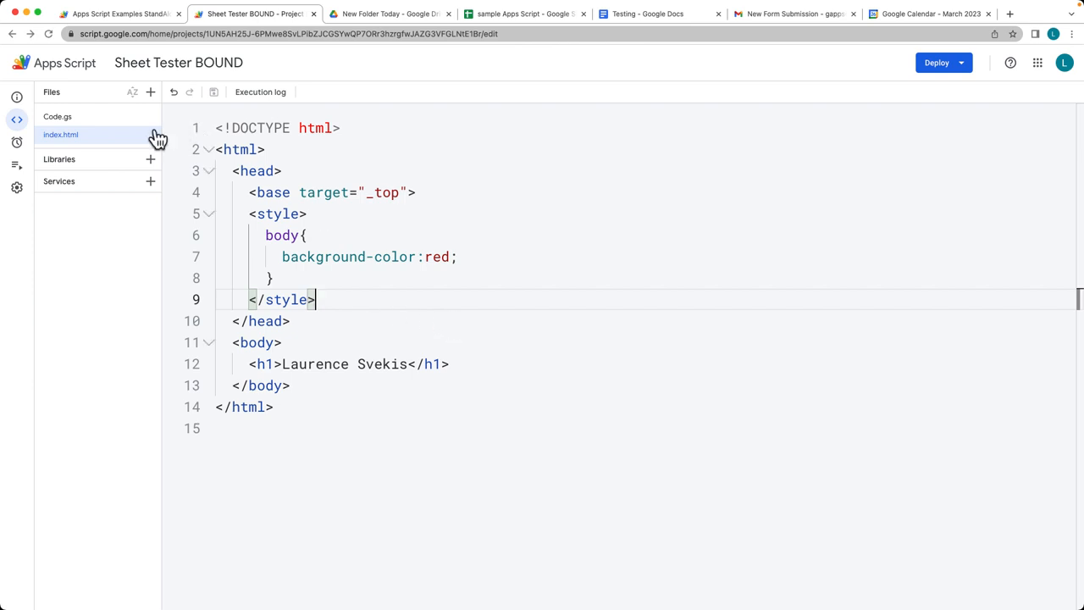